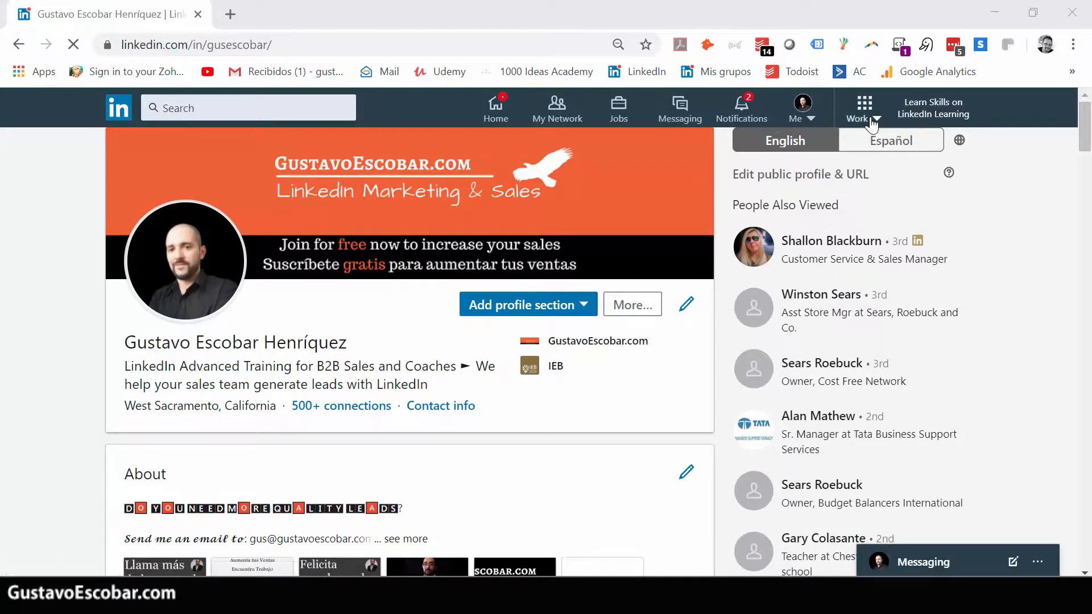
Go from the Work menu to Sales Solutions and start the Sales Navigator free trial
left_click(864, 105)
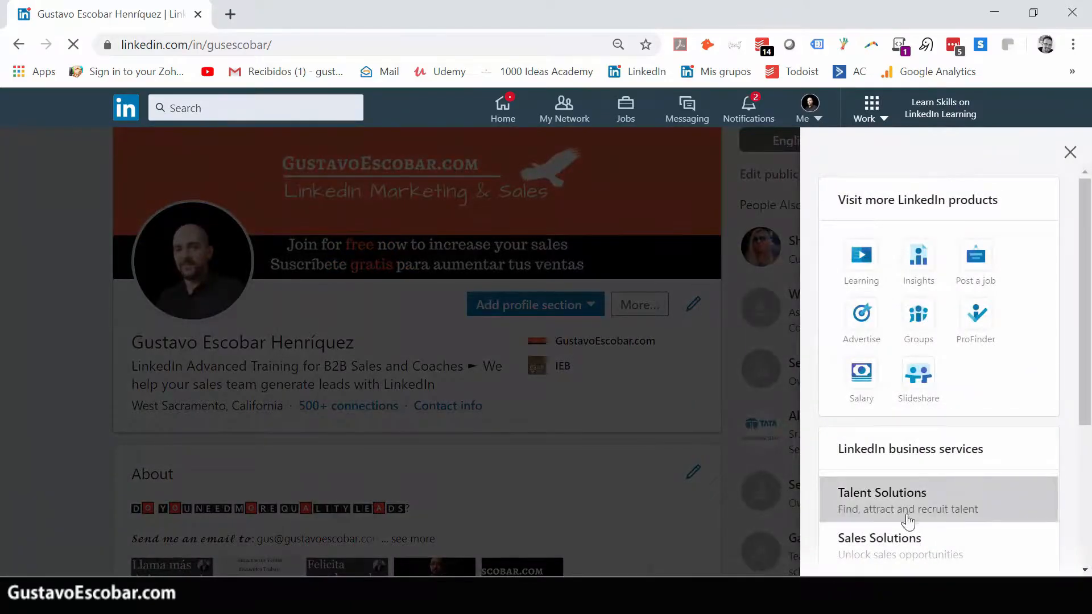
mouse_move(878, 551)
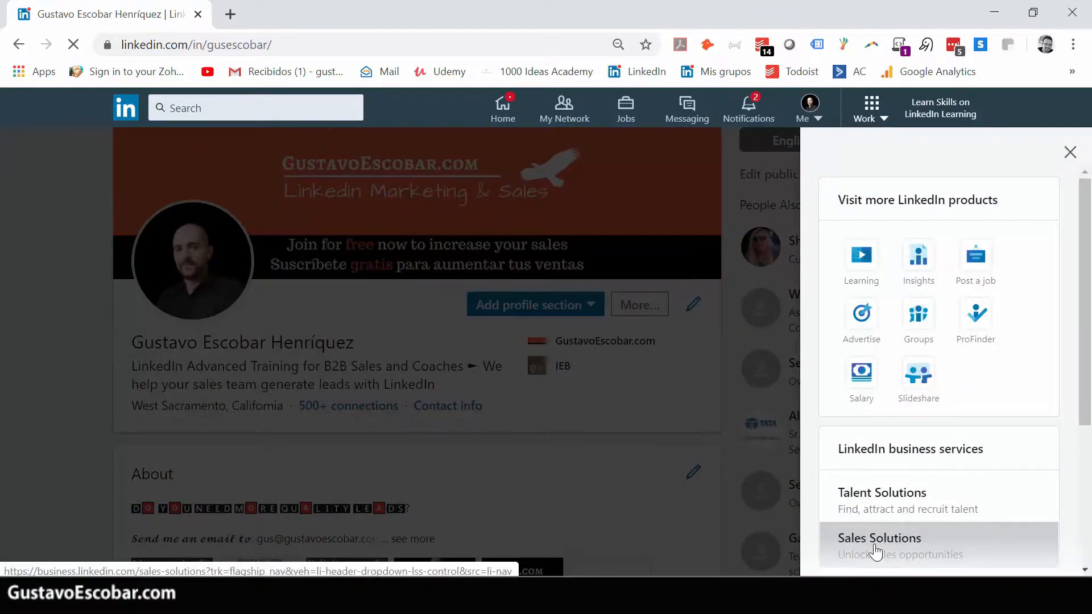
left_click(880, 538)
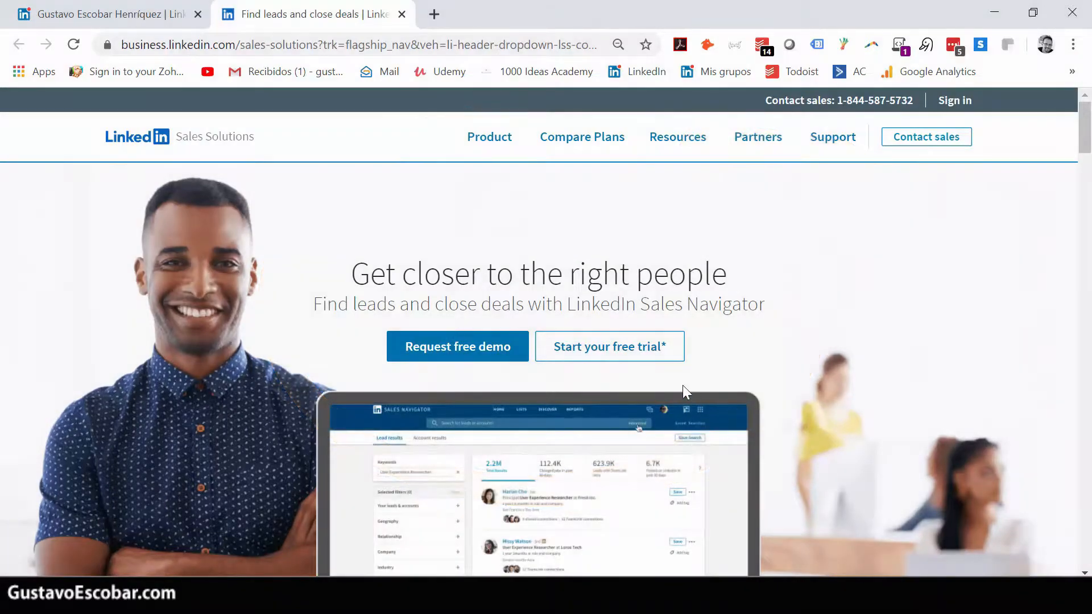
mouse_move(628, 358)
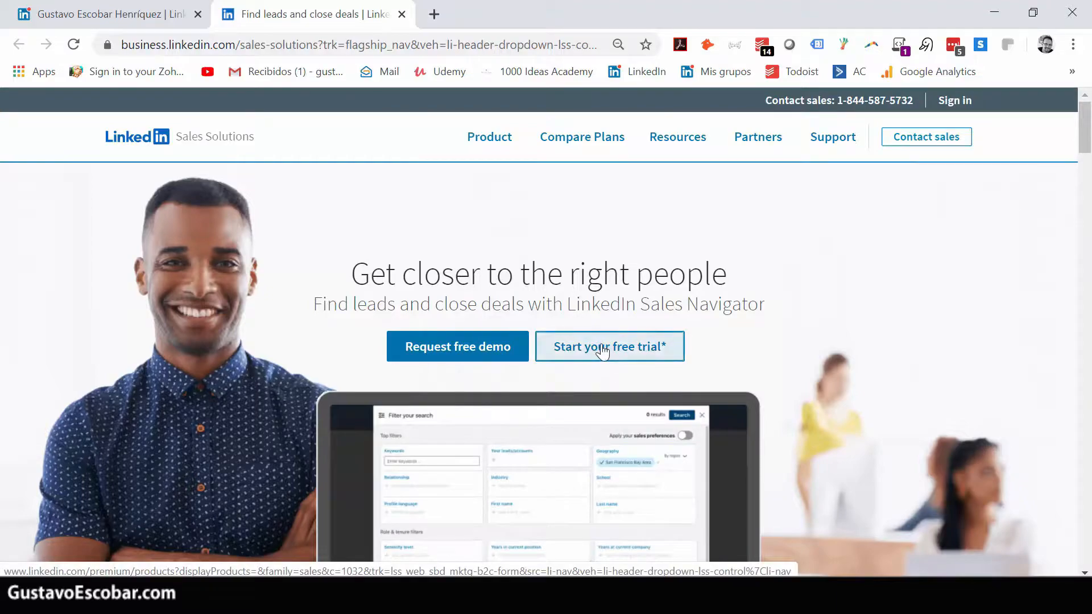
left_click(609, 345)
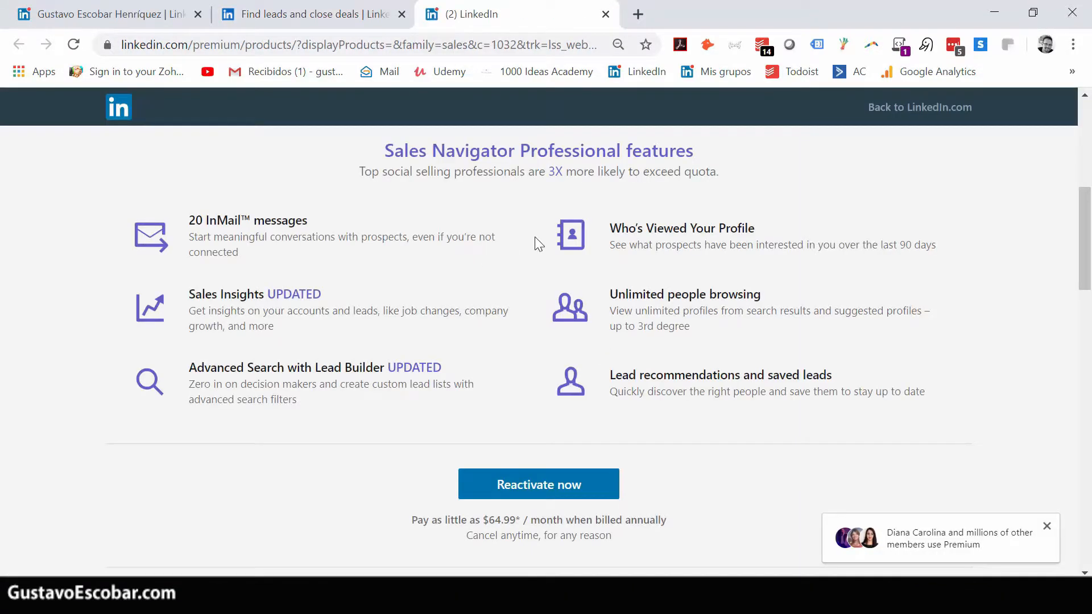
Scroll through the Sales plan features and reactivation pricing
scroll("up", 3)
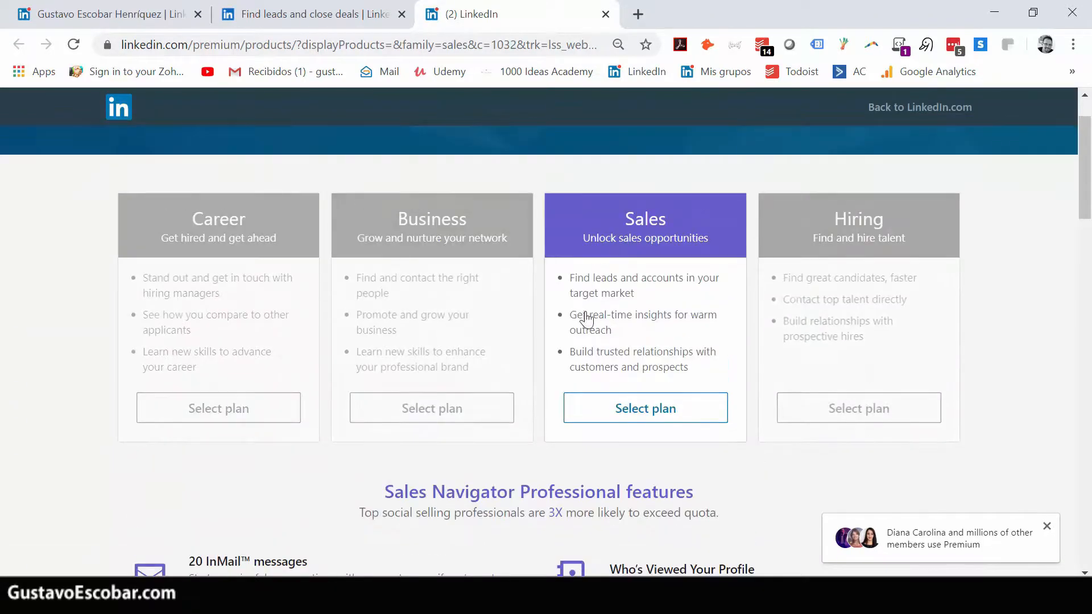
scroll("down", 3)
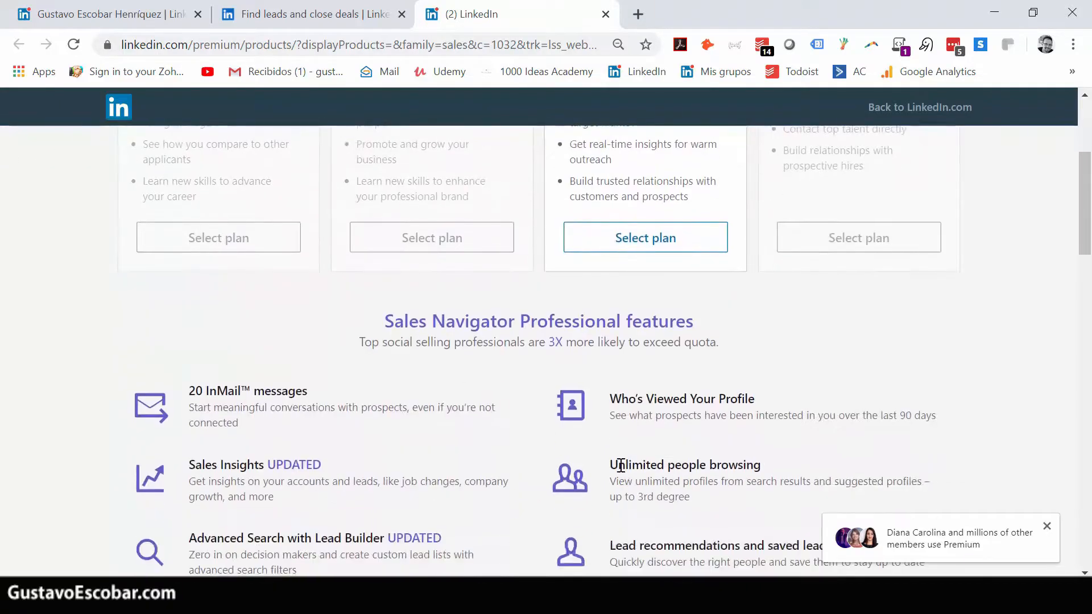
scroll("down", 3)
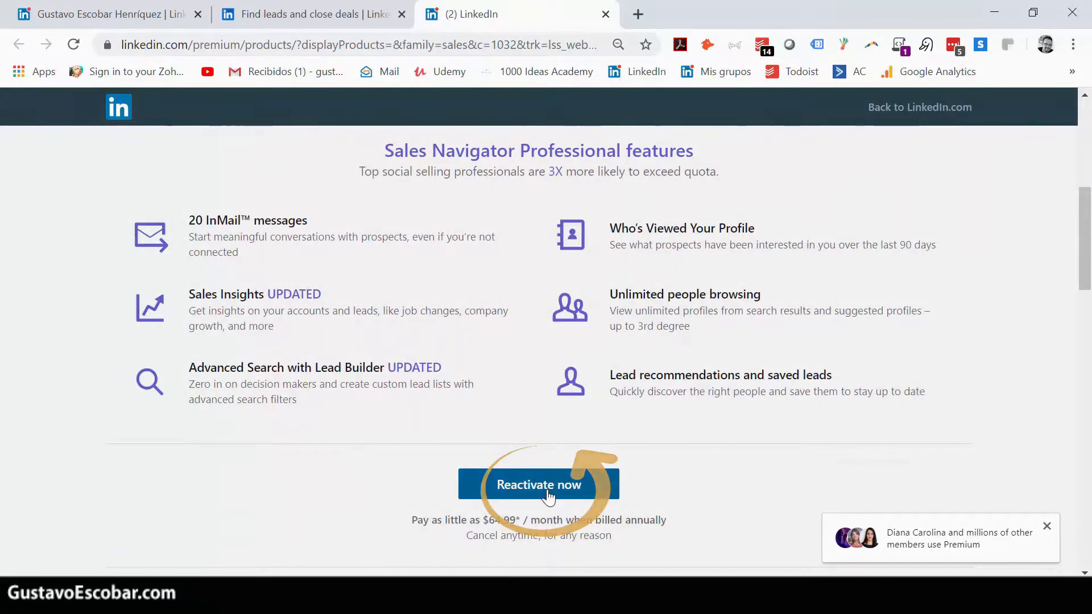
Reactivate Sales Navigator Professional and choose monthly billing at $79.99 today
left_click(539, 485)
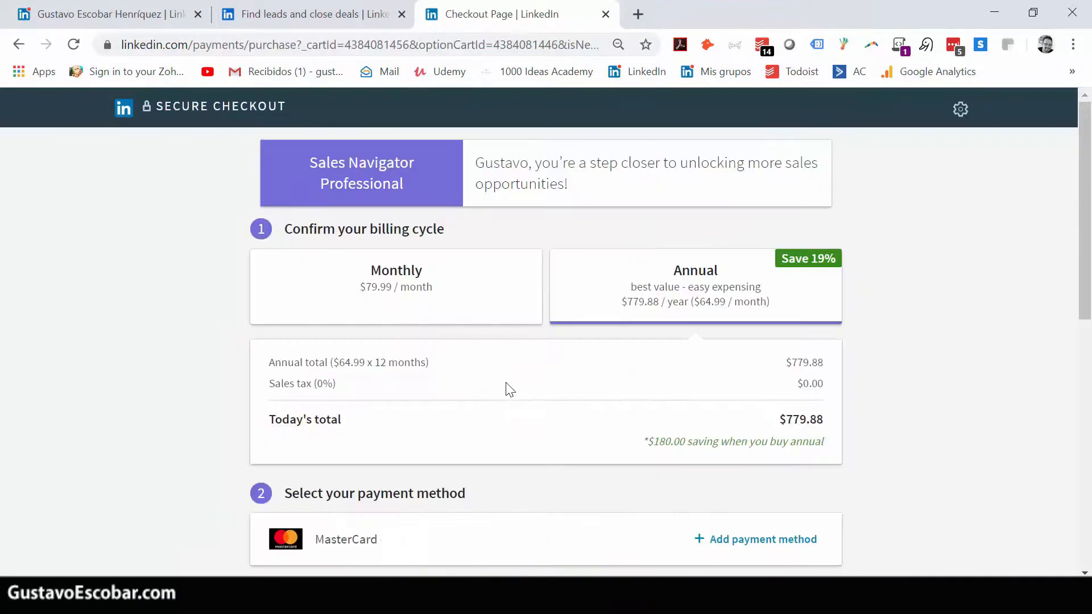
mouse_move(352, 280)
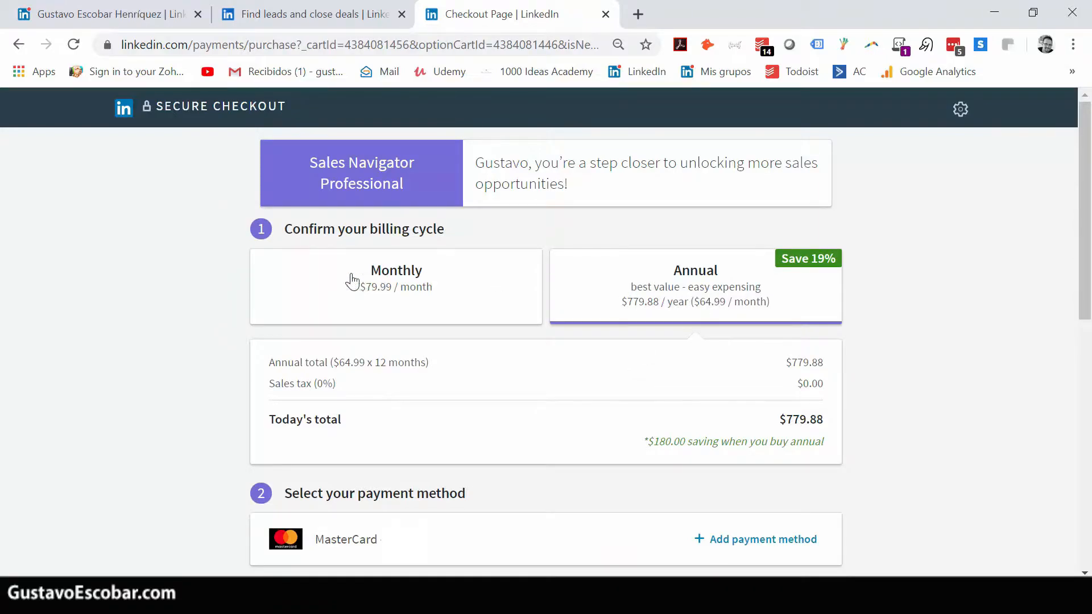
left_click(396, 286)
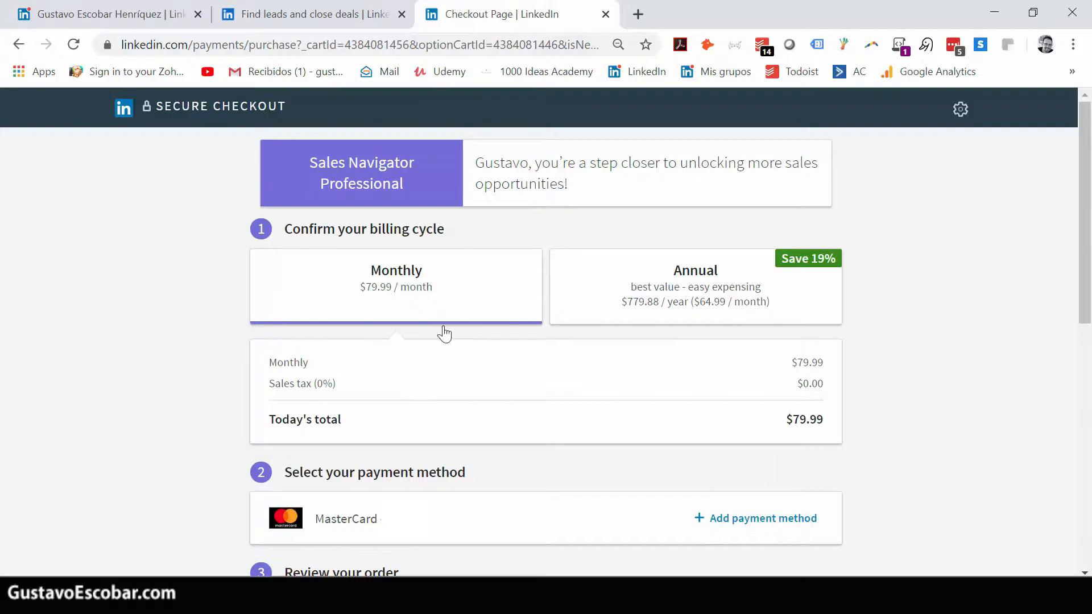
mouse_move(387, 316)
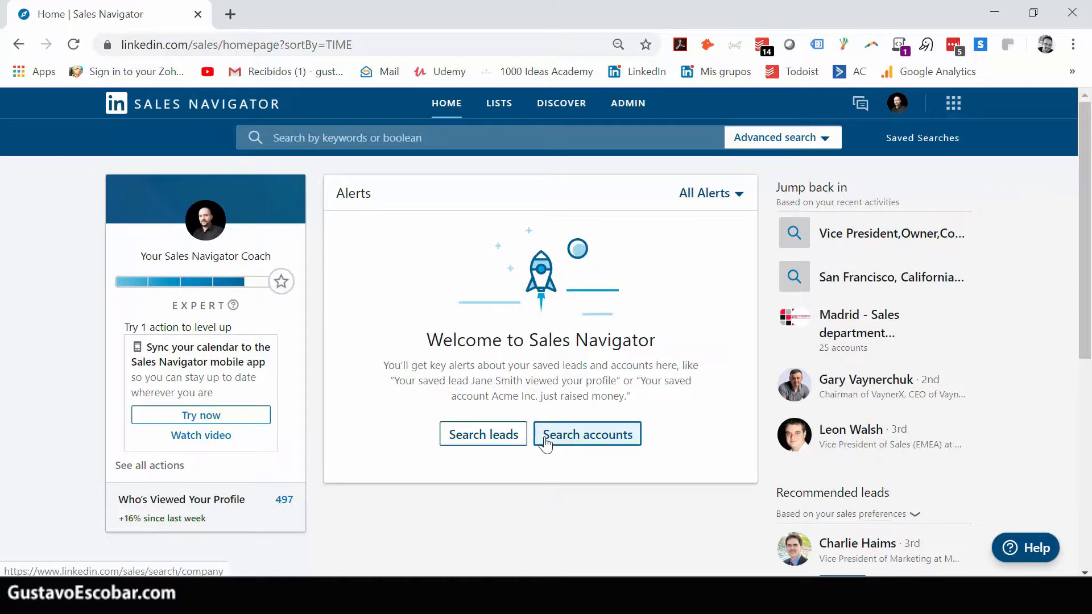
mouse_move(484, 159)
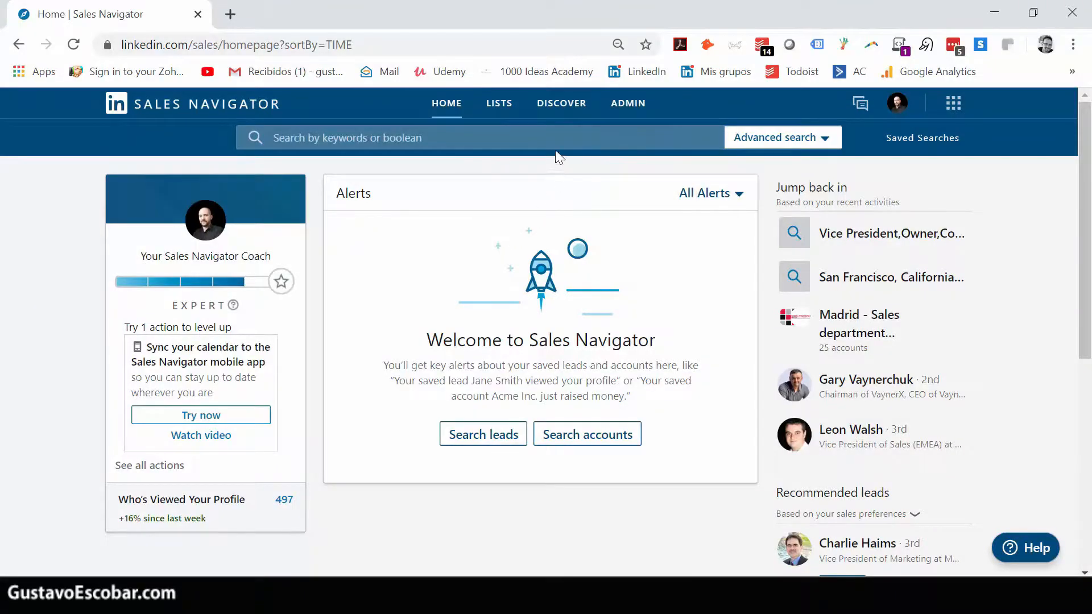
left_click(561, 102)
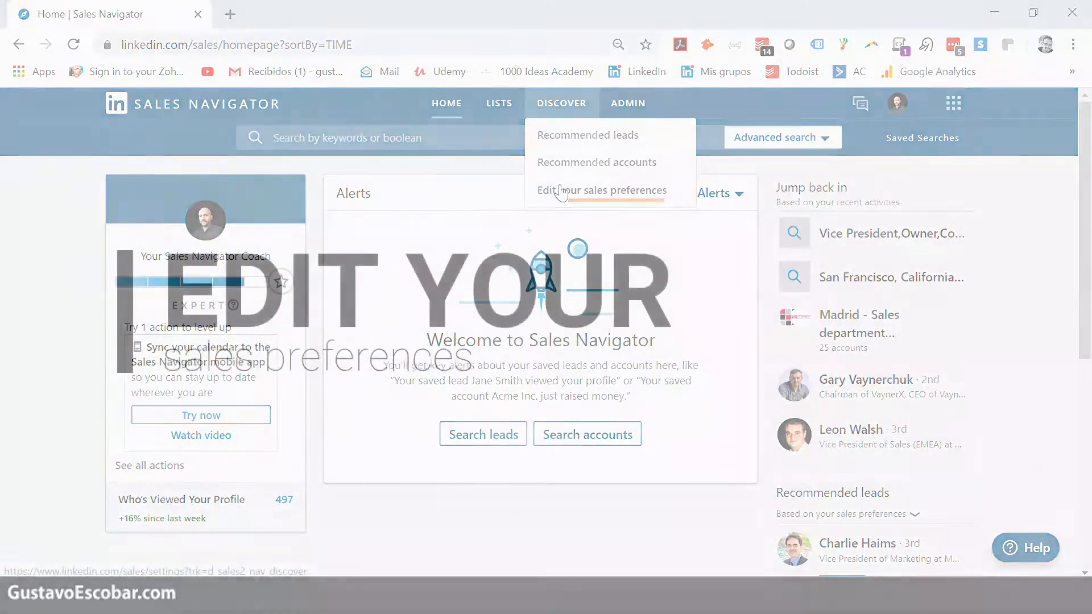
left_click(602, 190)
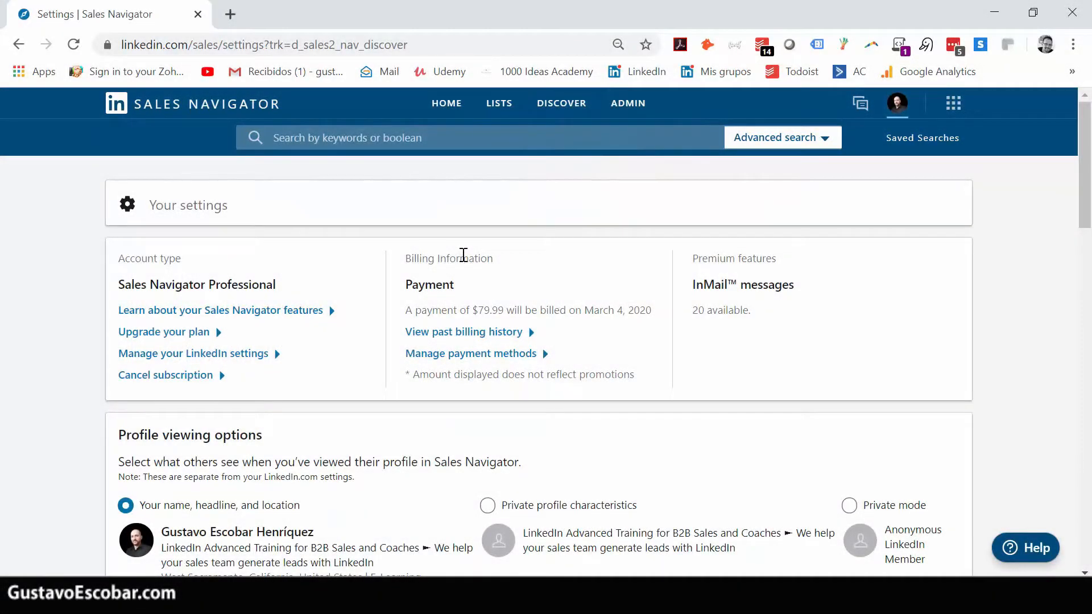
scroll("down", 3)
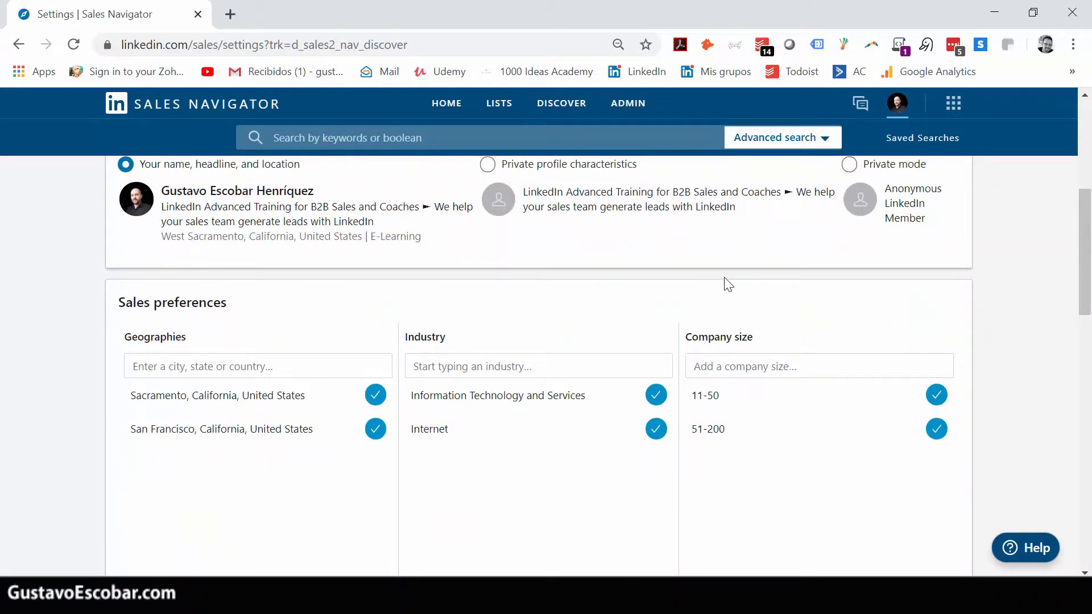
scroll("up", 3)
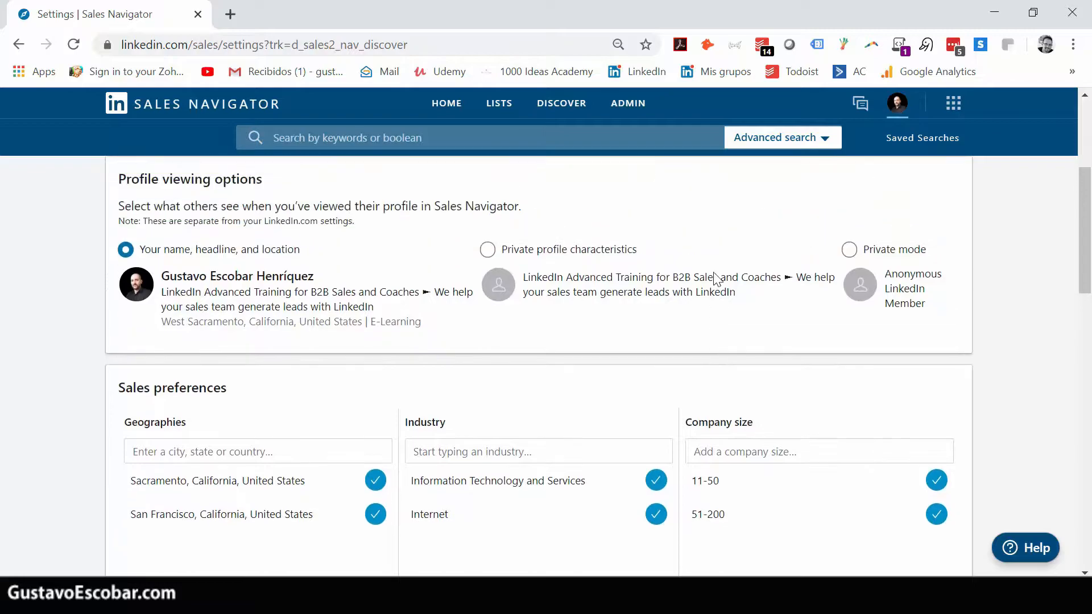
mouse_move(701, 276)
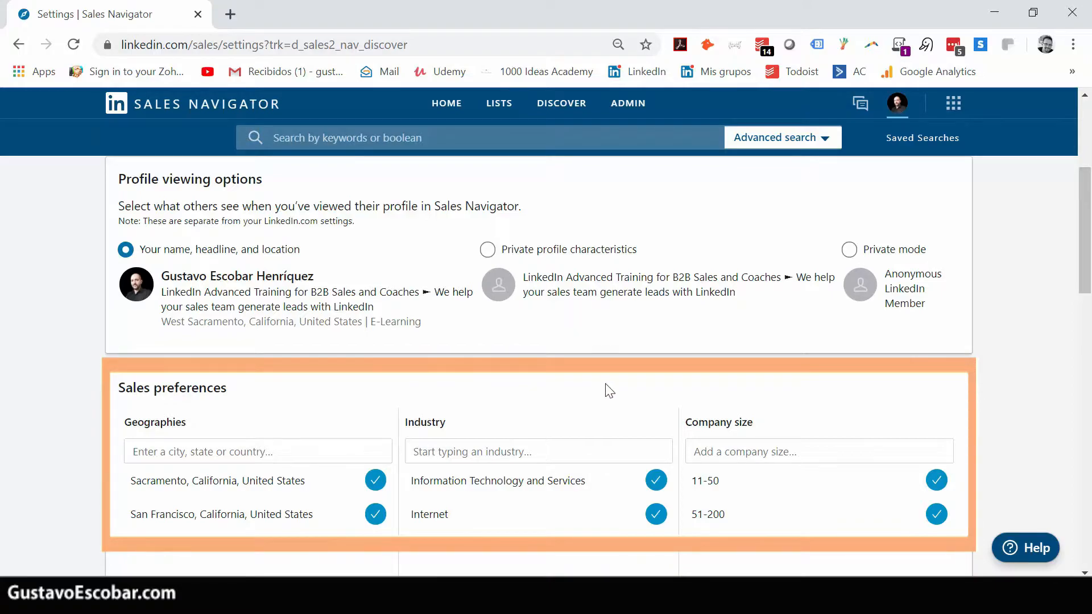
mouse_move(609, 385)
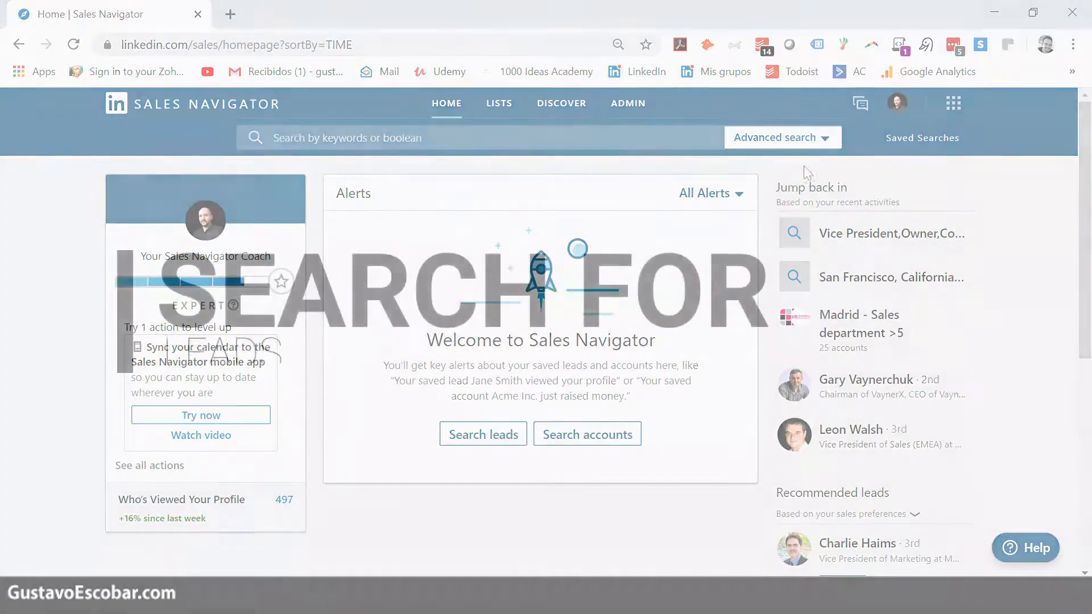
Start a new lead search with saved sales preferences applied and run it
left_click(782, 137)
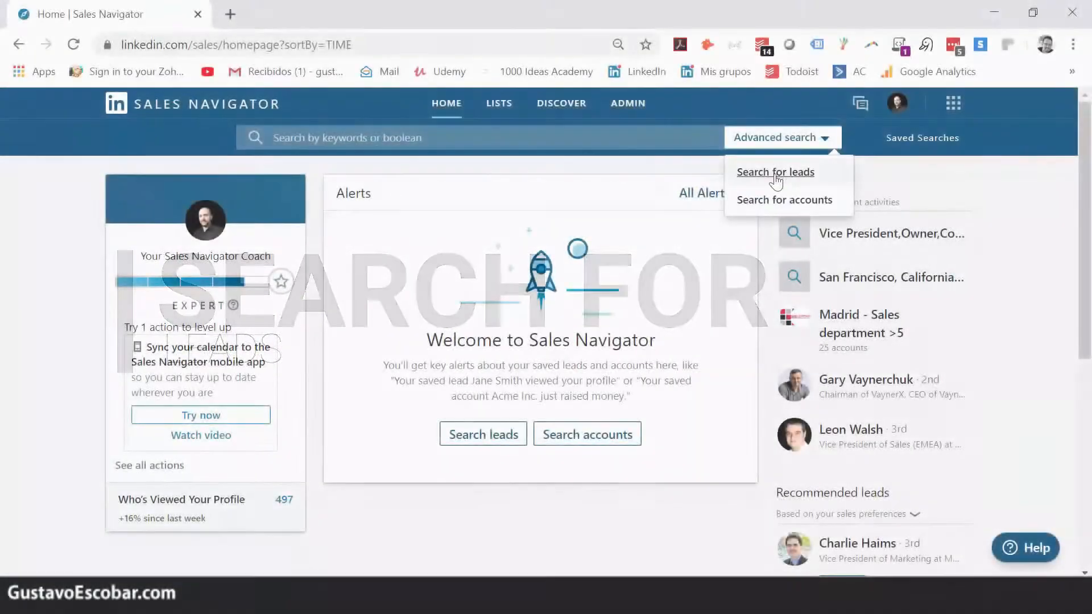
left_click(776, 171)
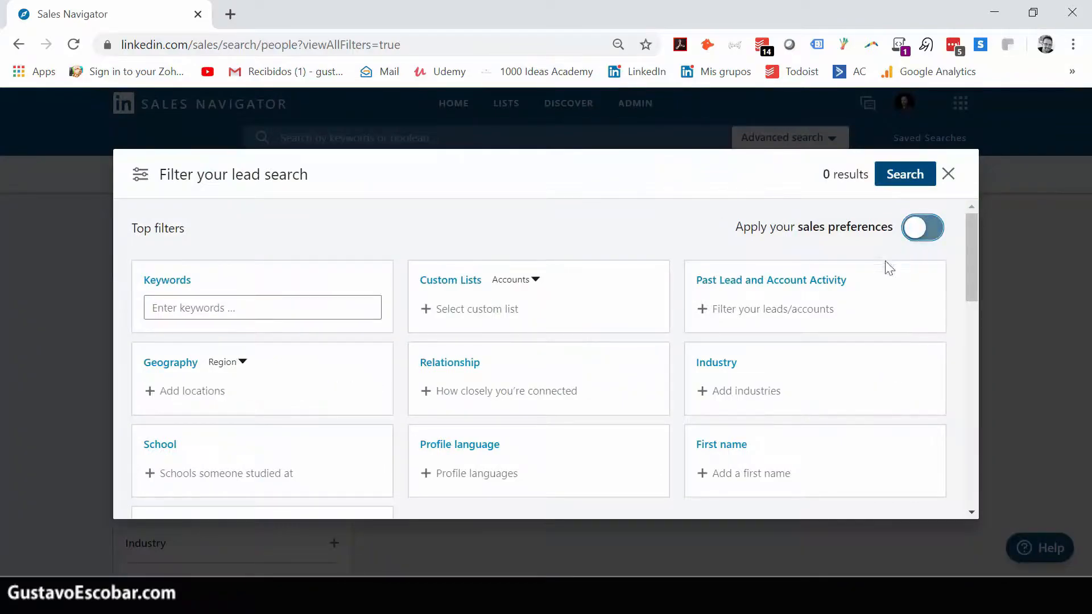
left_click(921, 228)
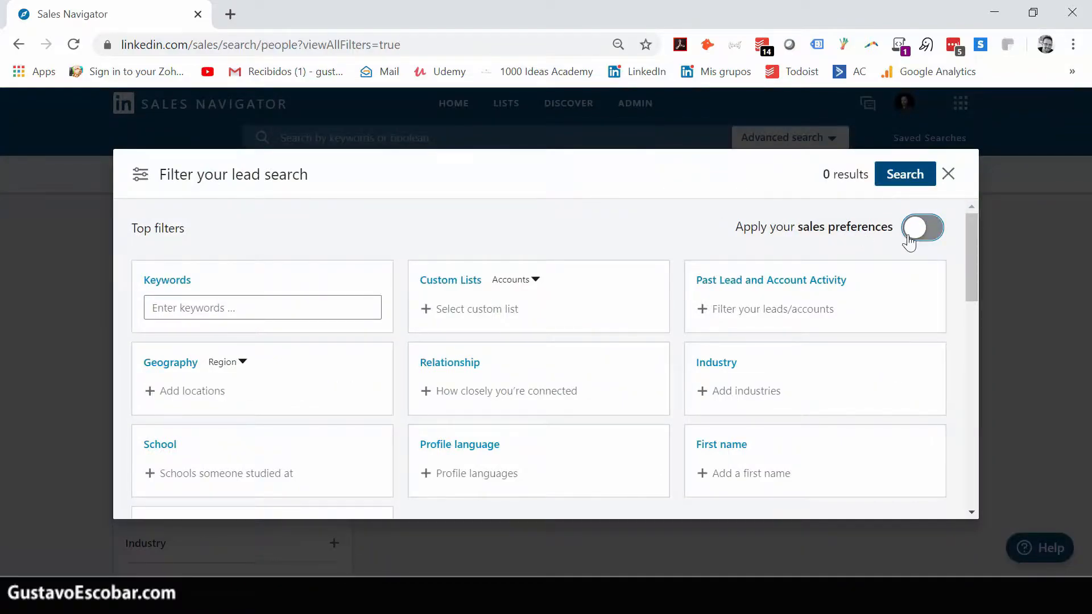
left_click(922, 227)
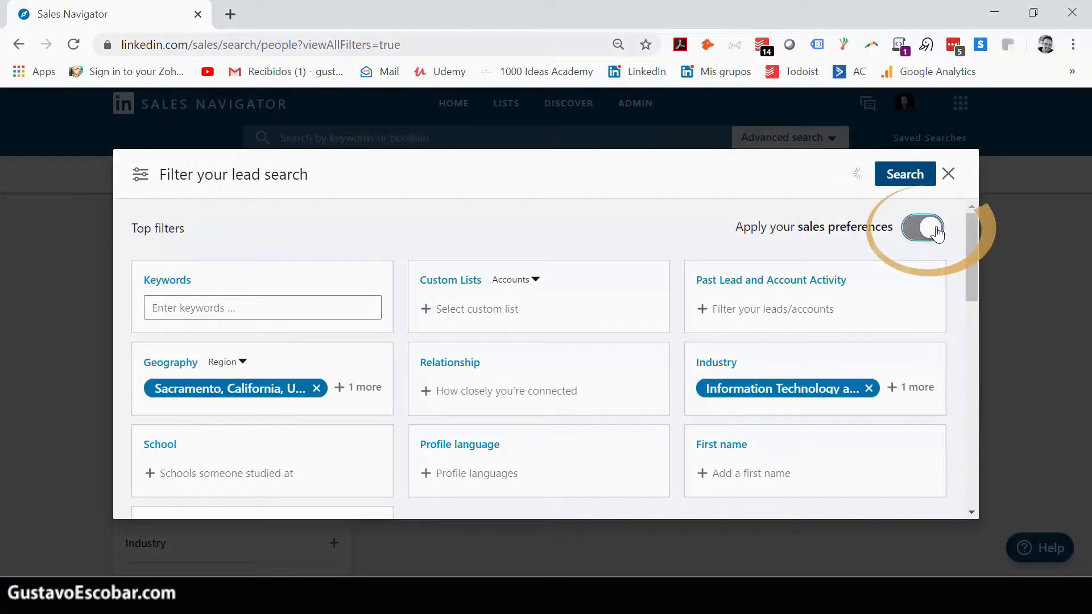
left_click(922, 228)
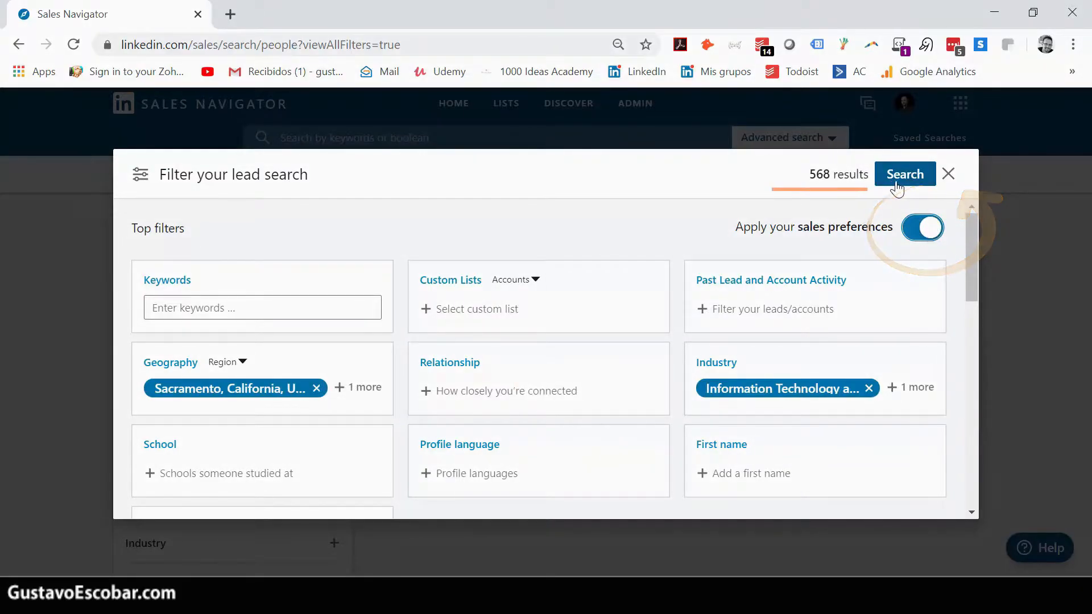
left_click(905, 174)
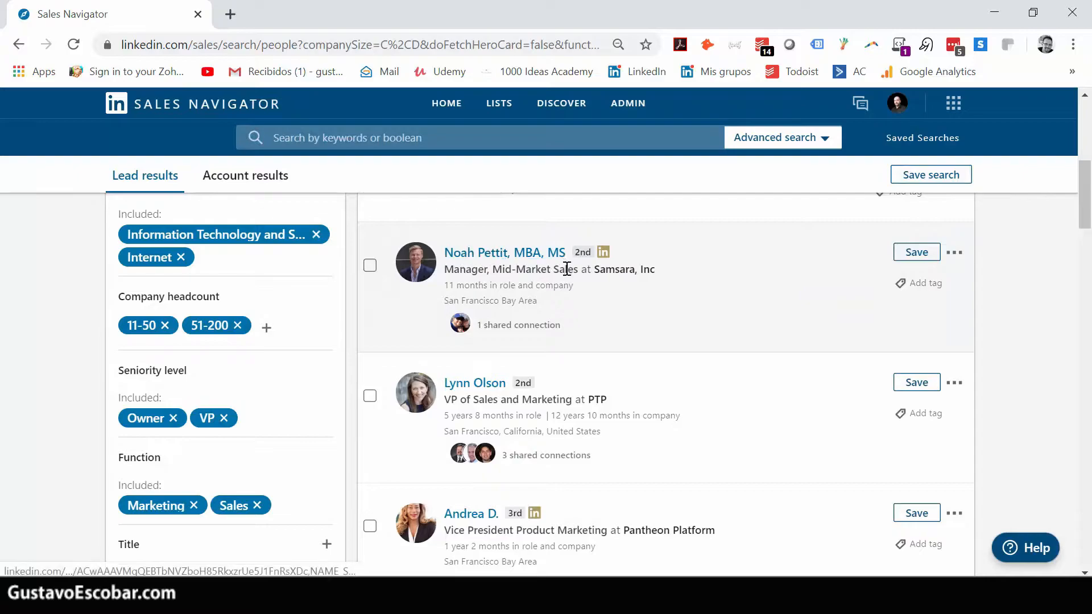
mouse_move(755, 293)
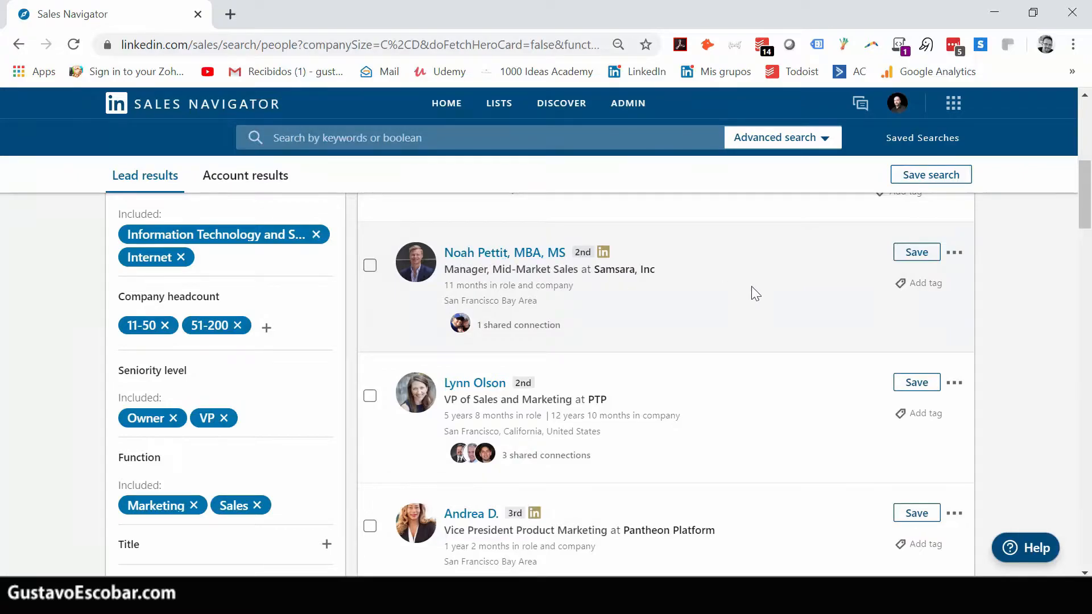
mouse_move(836, 293)
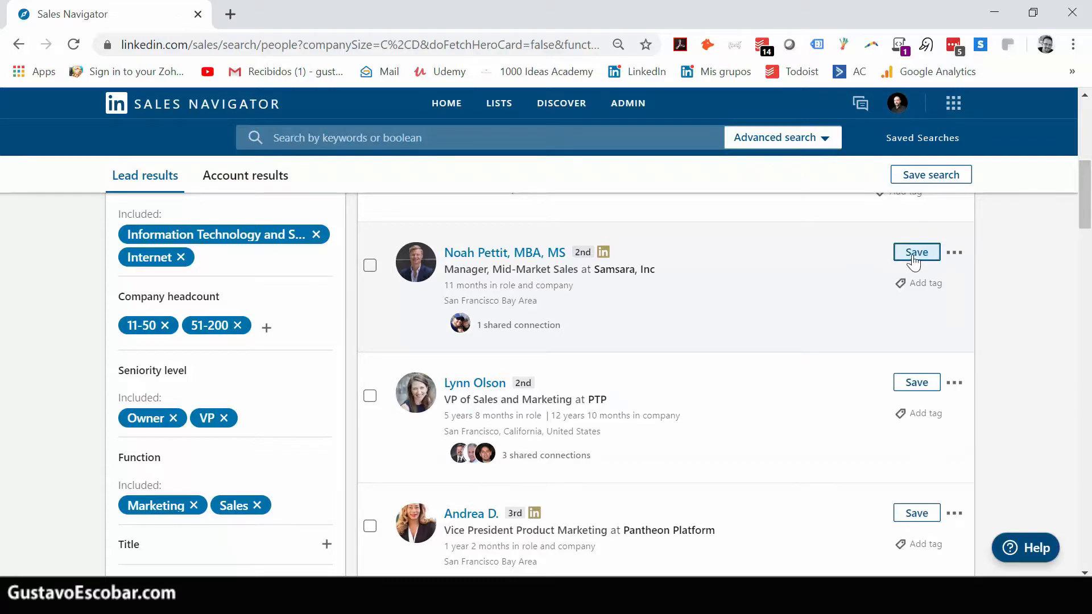
left_click(915, 252)
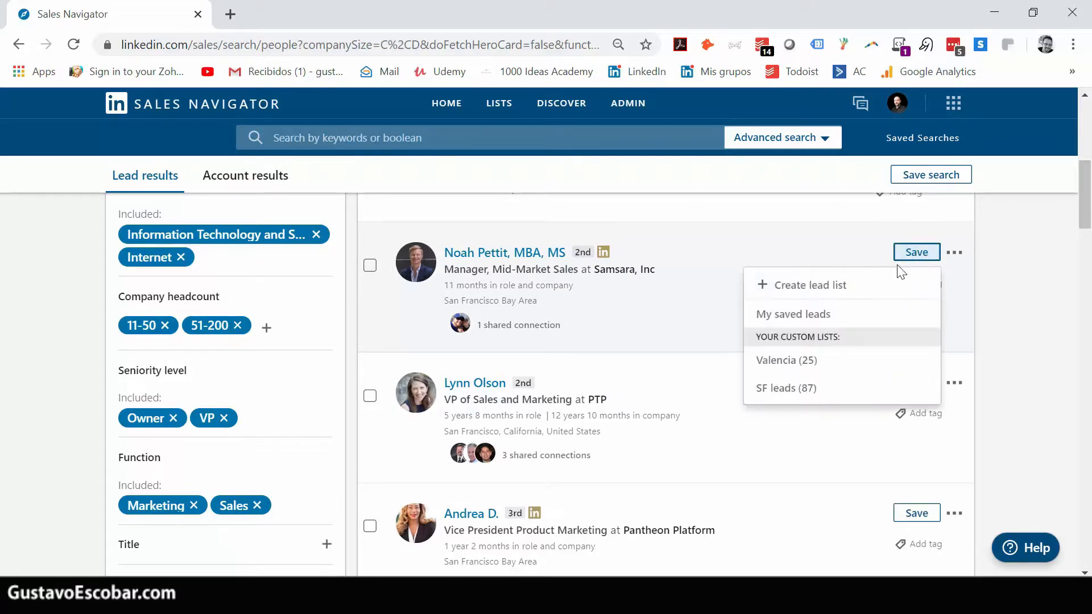
mouse_move(812, 355)
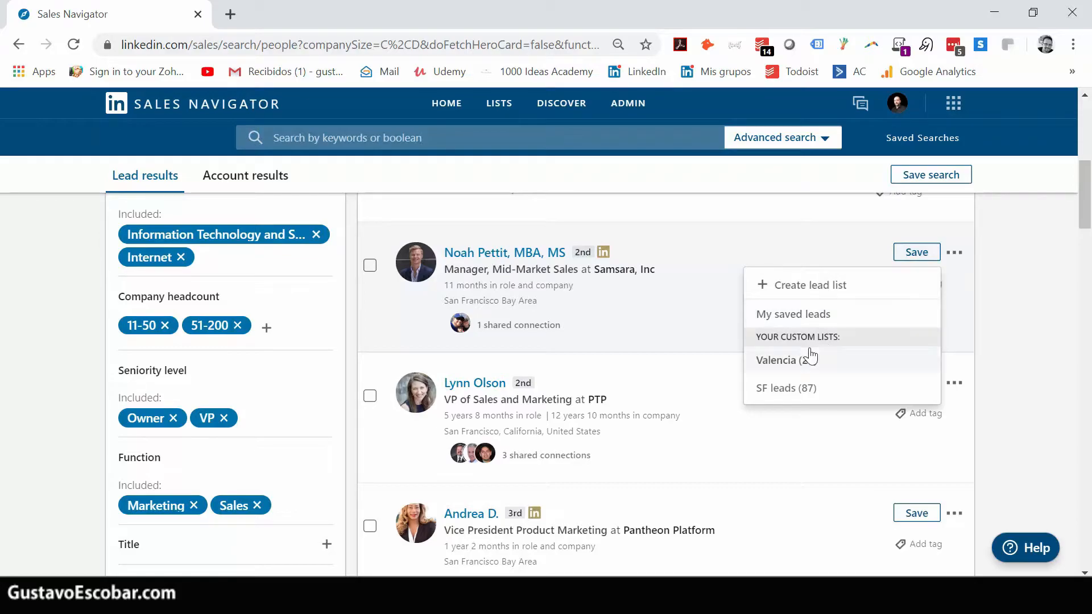
mouse_move(808, 317)
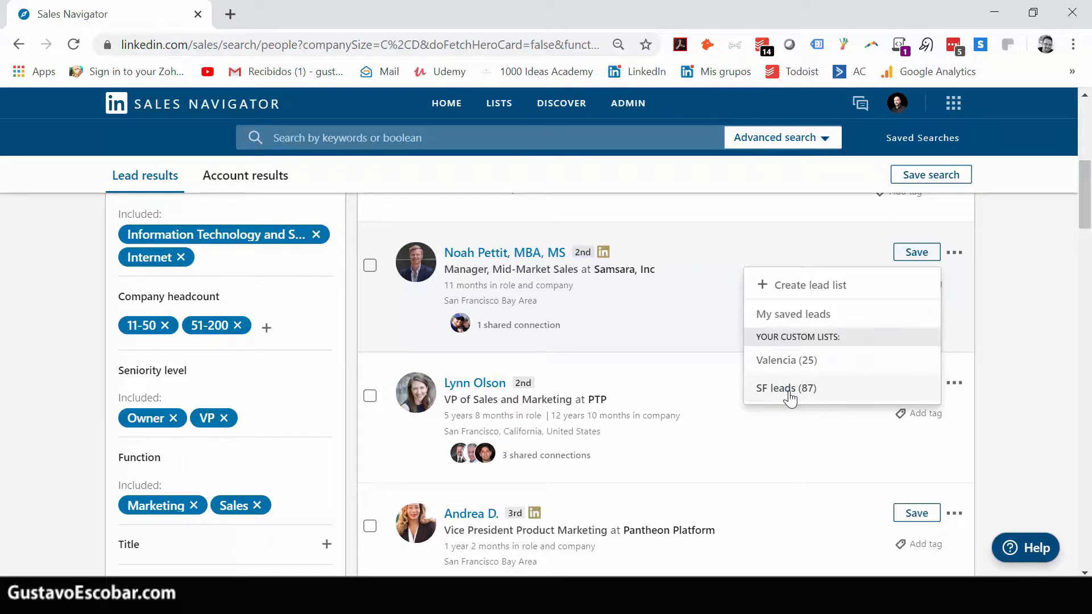
left_click(786, 389)
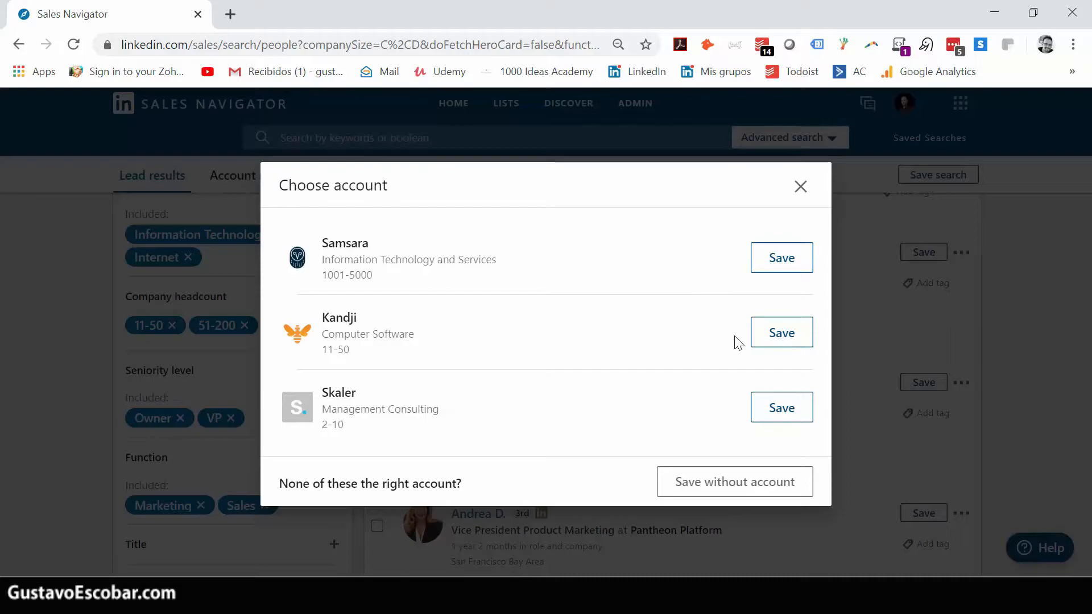
left_click(781, 257)
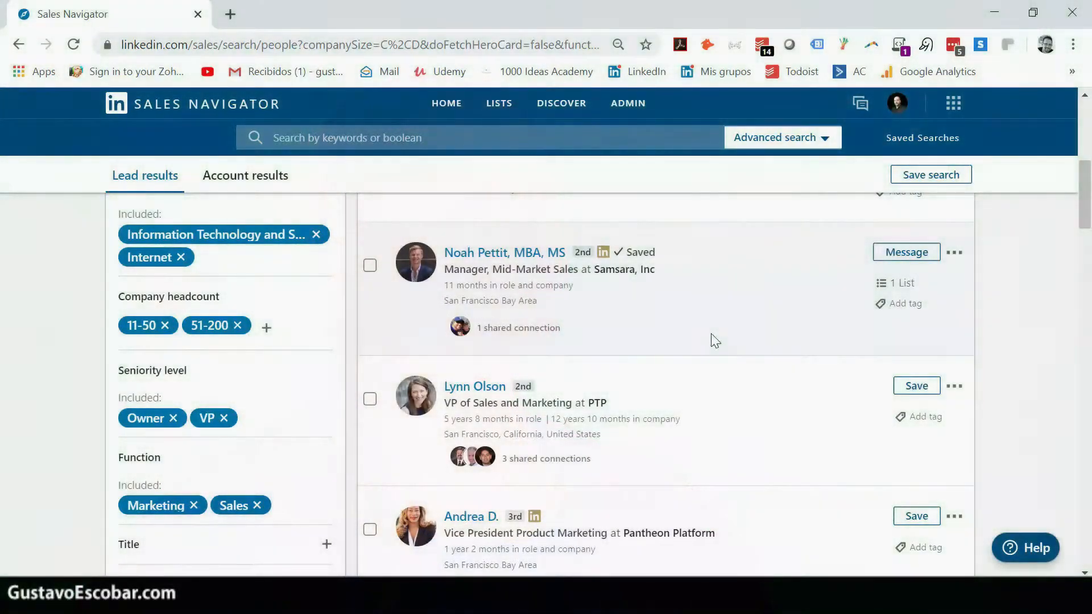
mouse_move(946, 319)
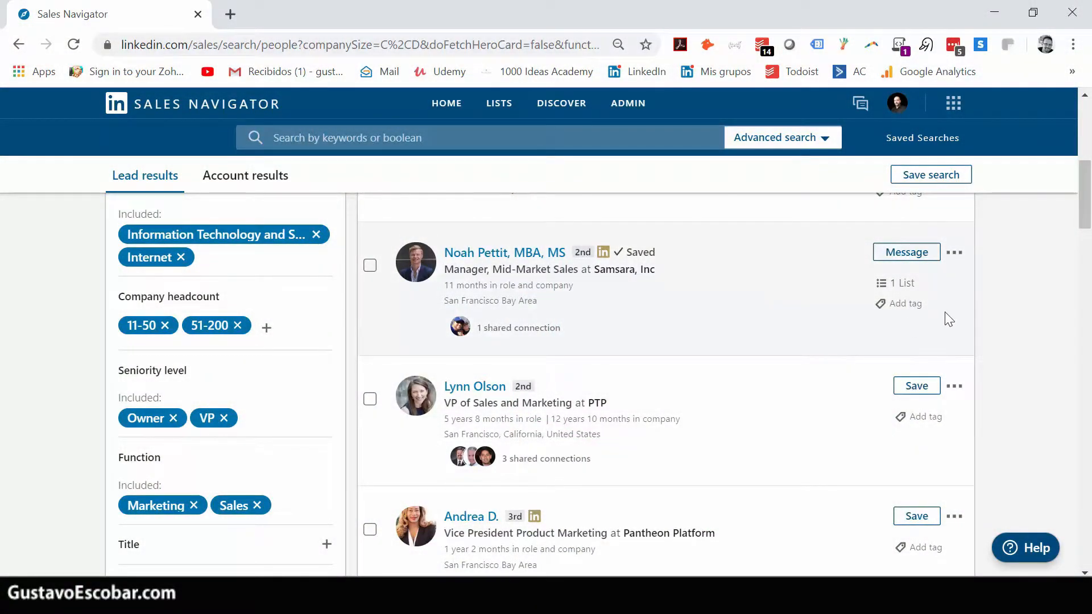
mouse_move(937, 311)
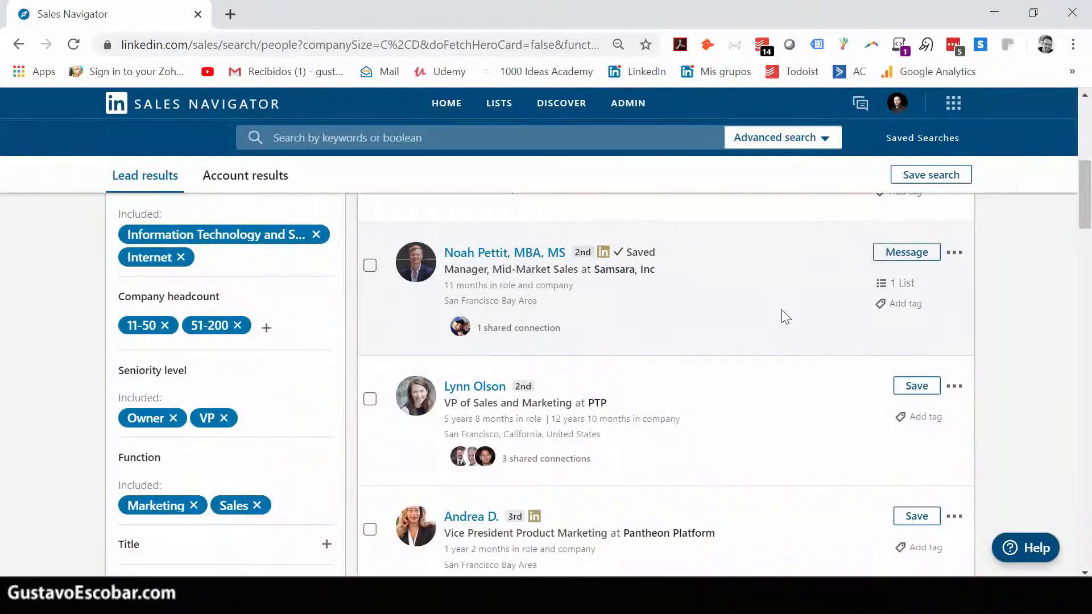
mouse_move(498, 282)
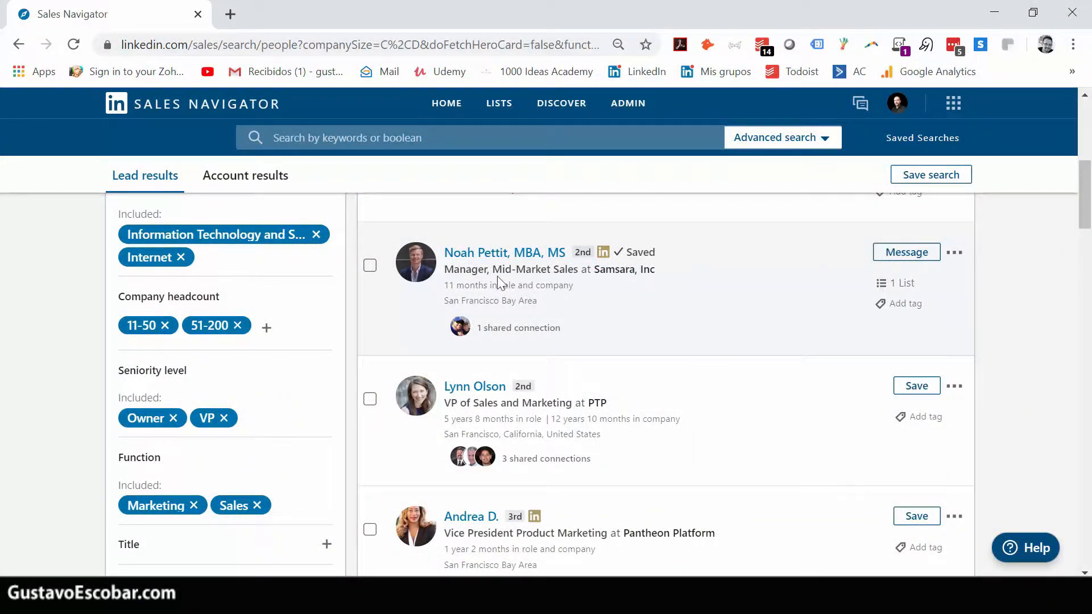
mouse_move(473, 271)
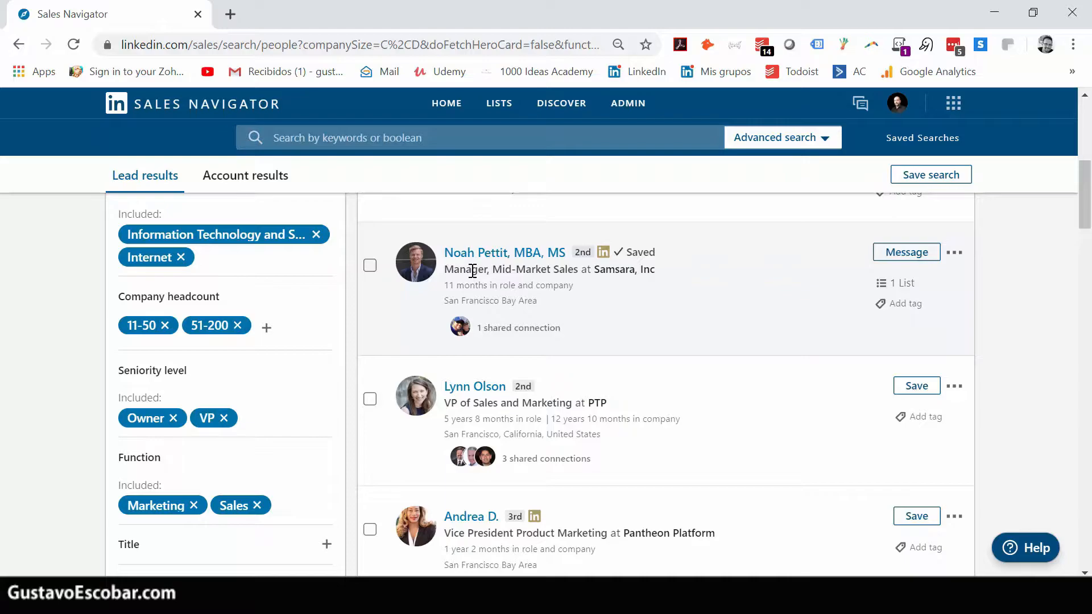
mouse_move(707, 304)
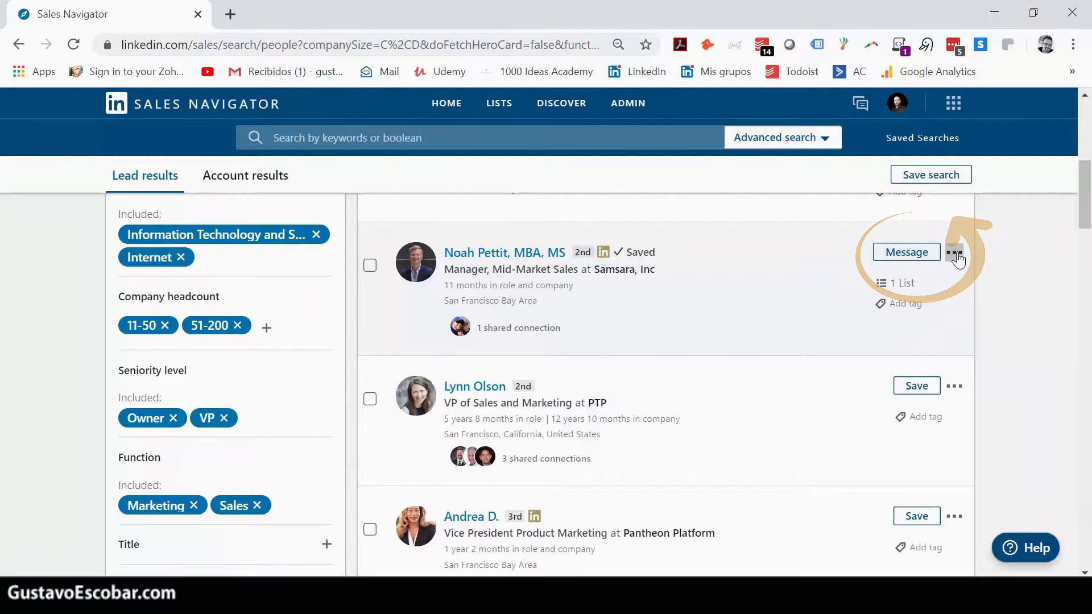
left_click(954, 251)
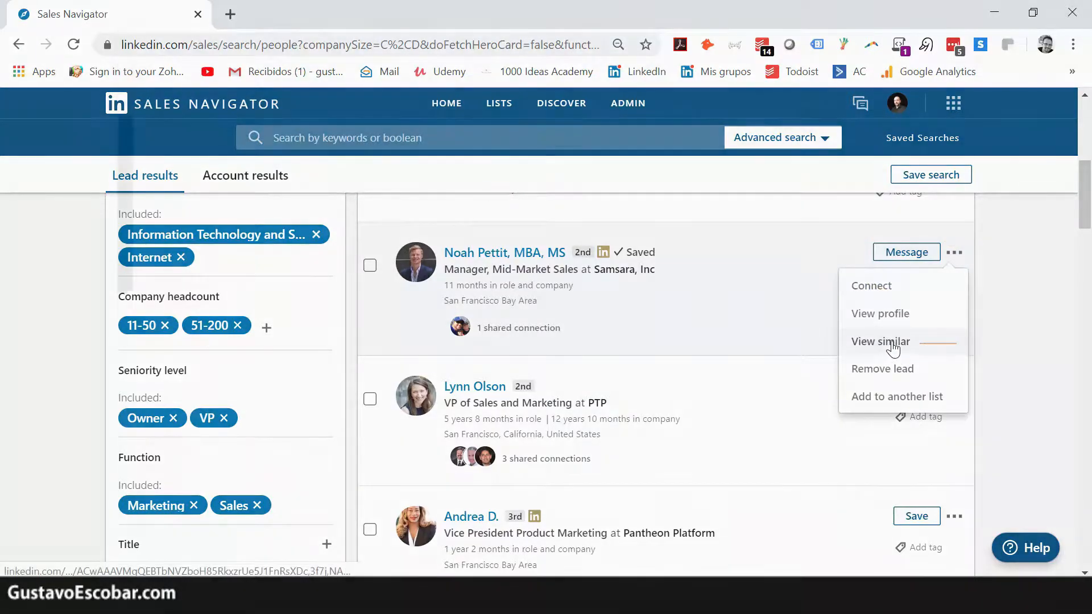
left_click(881, 341)
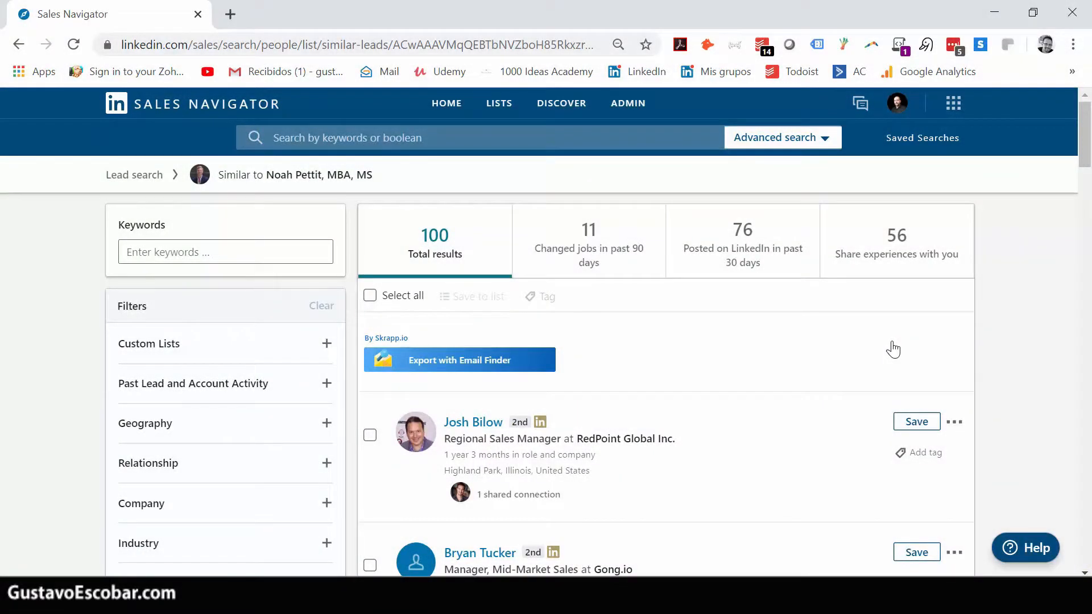
mouse_move(953, 175)
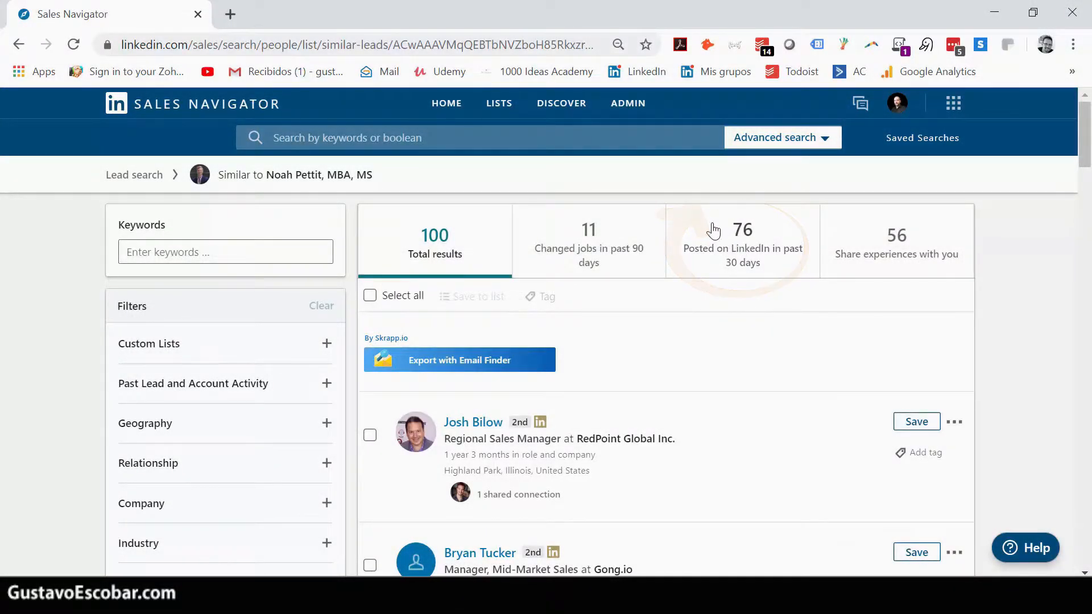
Show only similar leads who posted on LinkedIn in the past 30 days
left_click(741, 243)
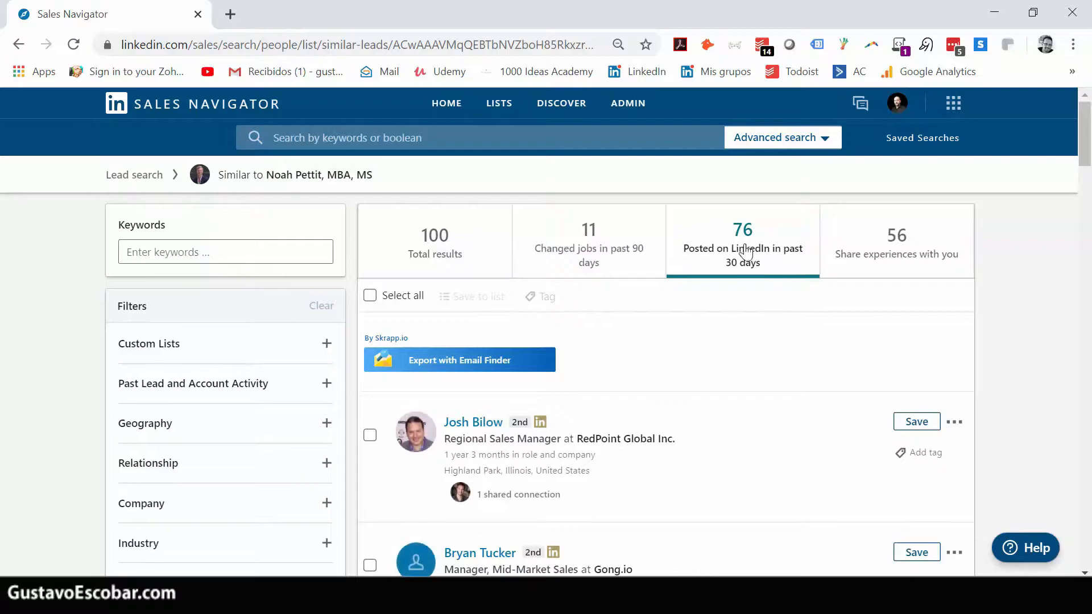
mouse_move(726, 246)
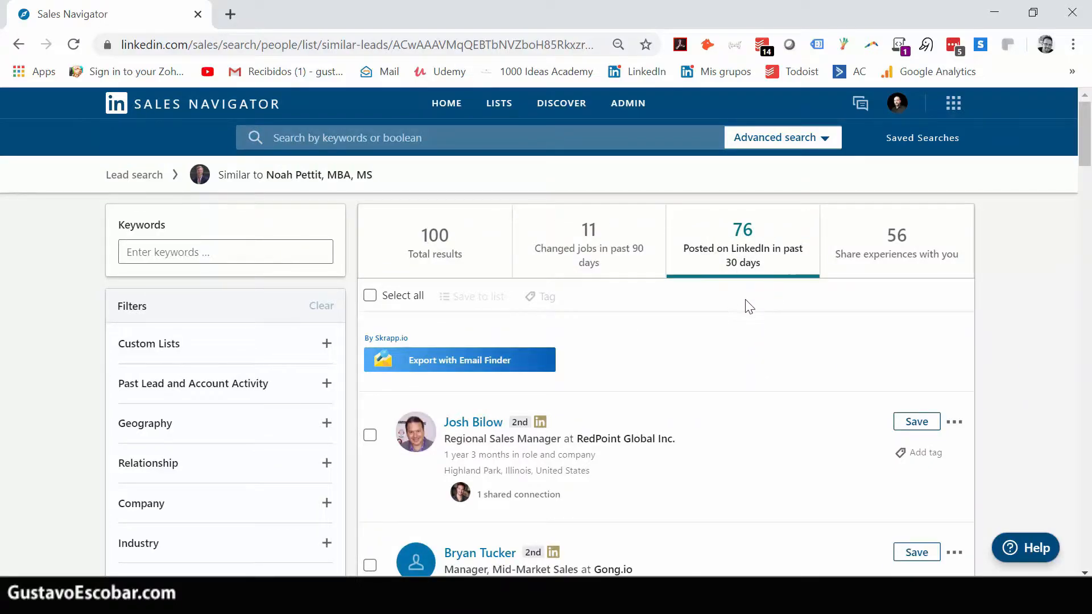
scroll("down", 3)
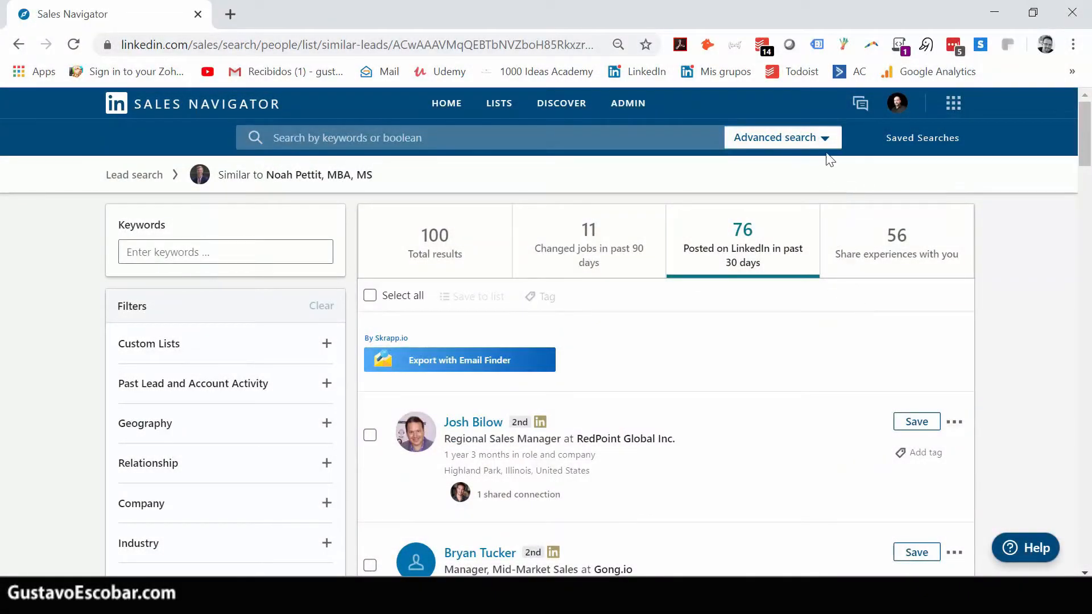
Start a new lead search and set the Function filter to Operations
left_click(783, 136)
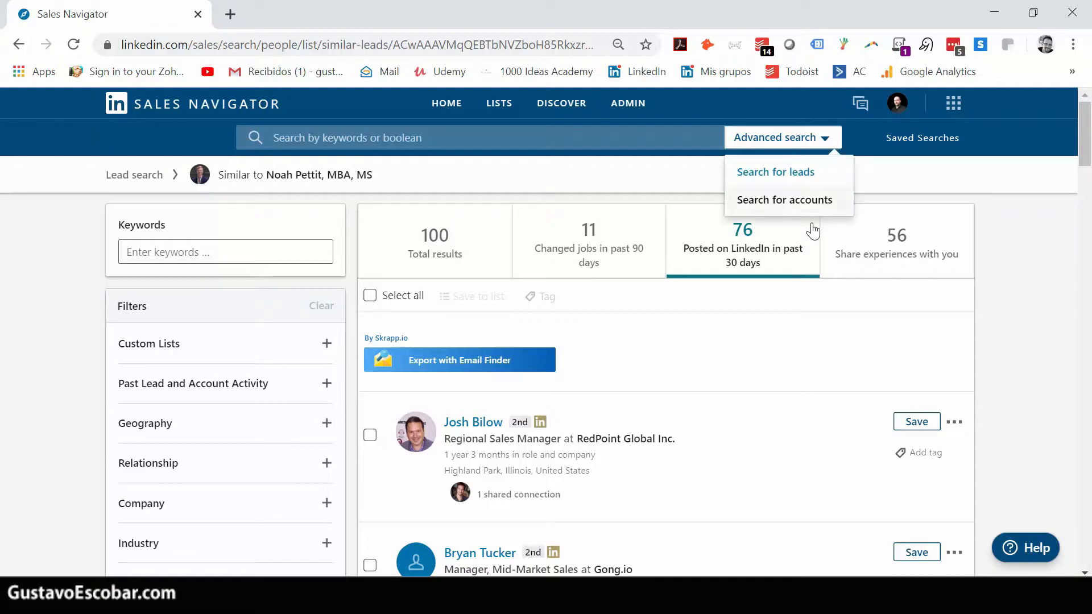
mouse_move(767, 182)
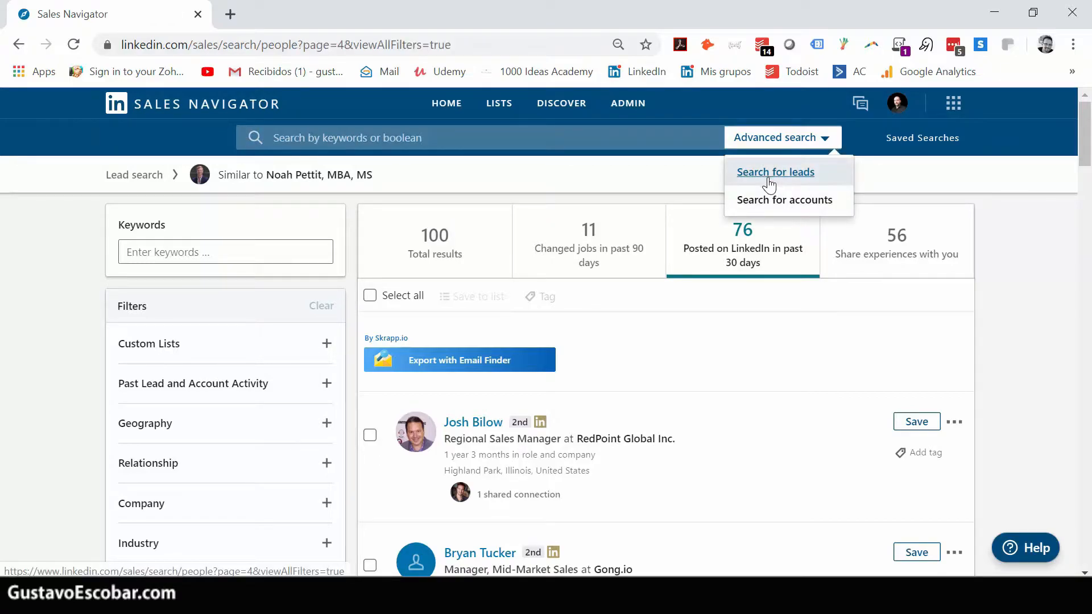
left_click(776, 171)
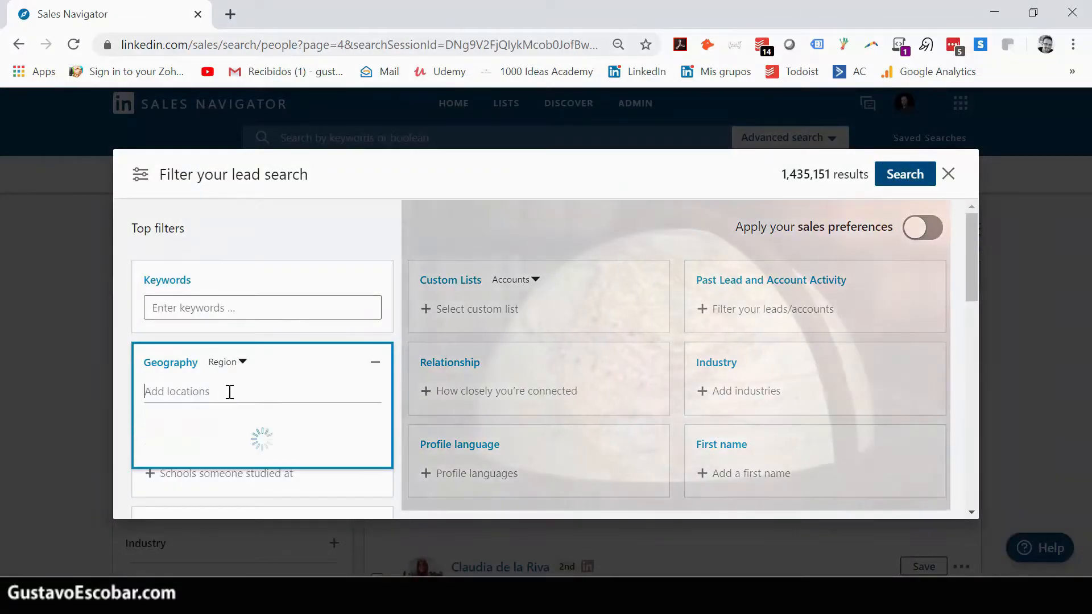
left_click(226, 391)
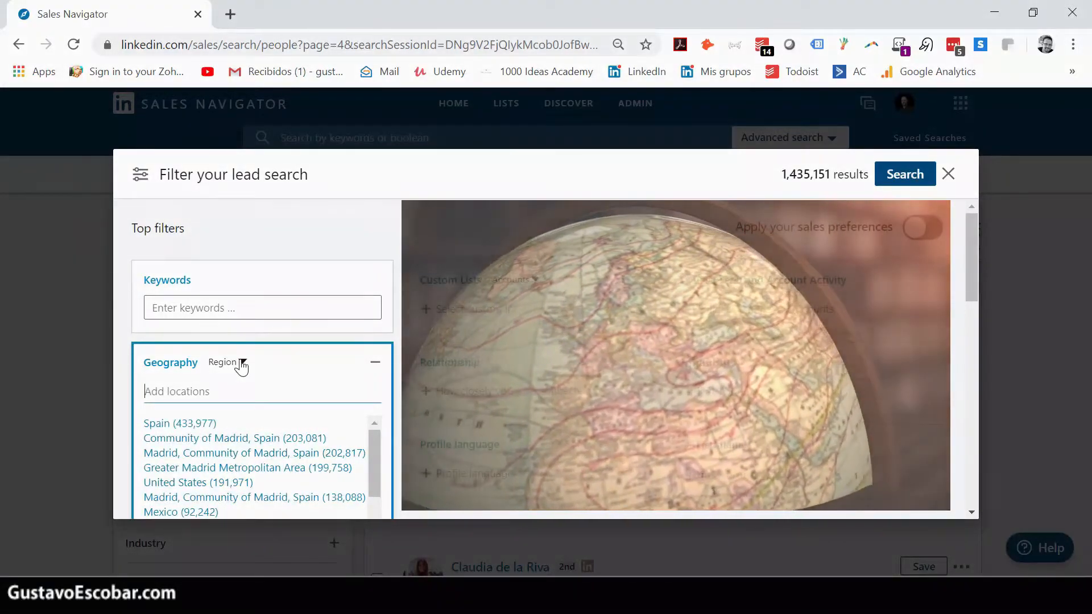
scroll("down", 3)
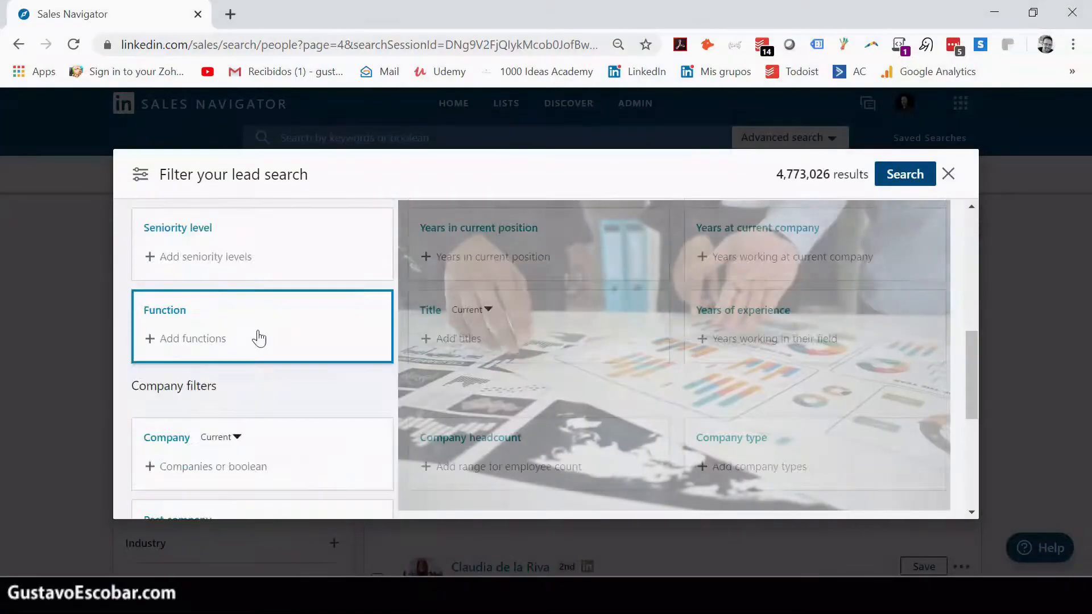
left_click(192, 339)
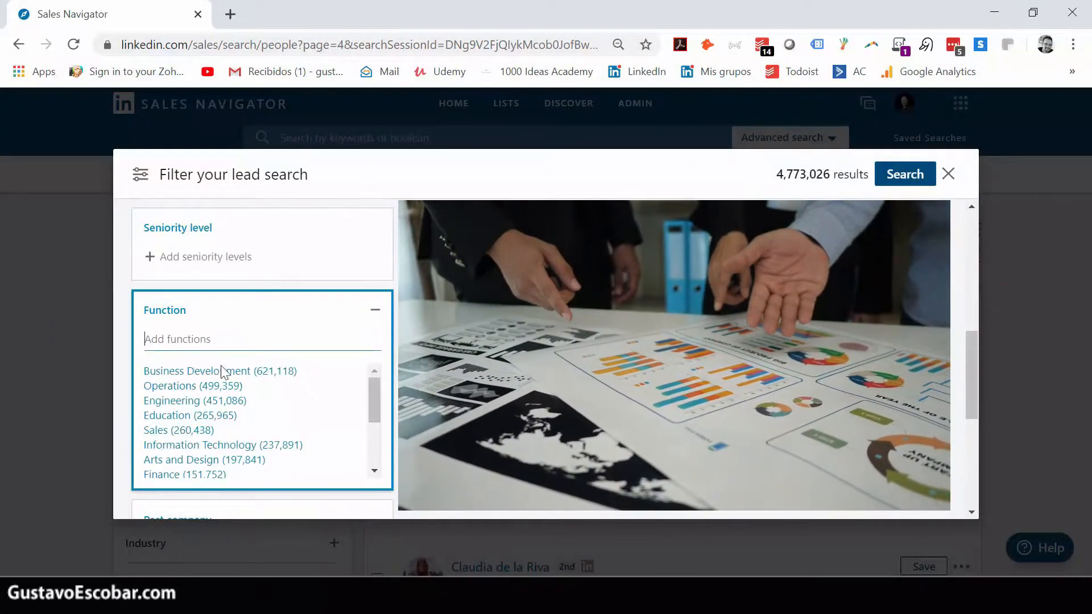
left_click(168, 385)
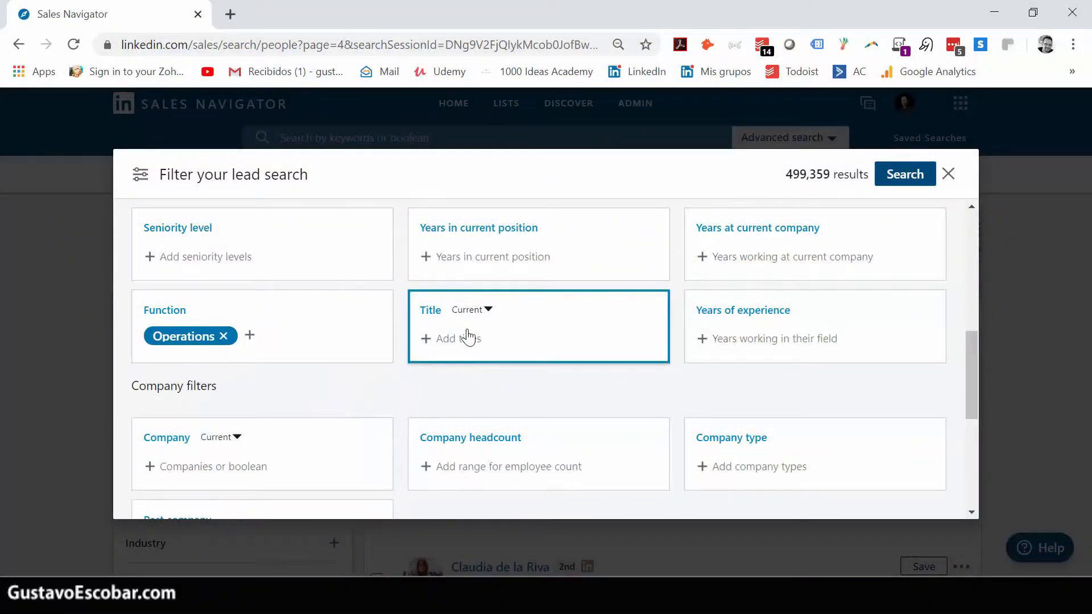
Add titles ceo, Chief Executive Officer, Chief Operating Officer, Vice President and vp
left_click(464, 339)
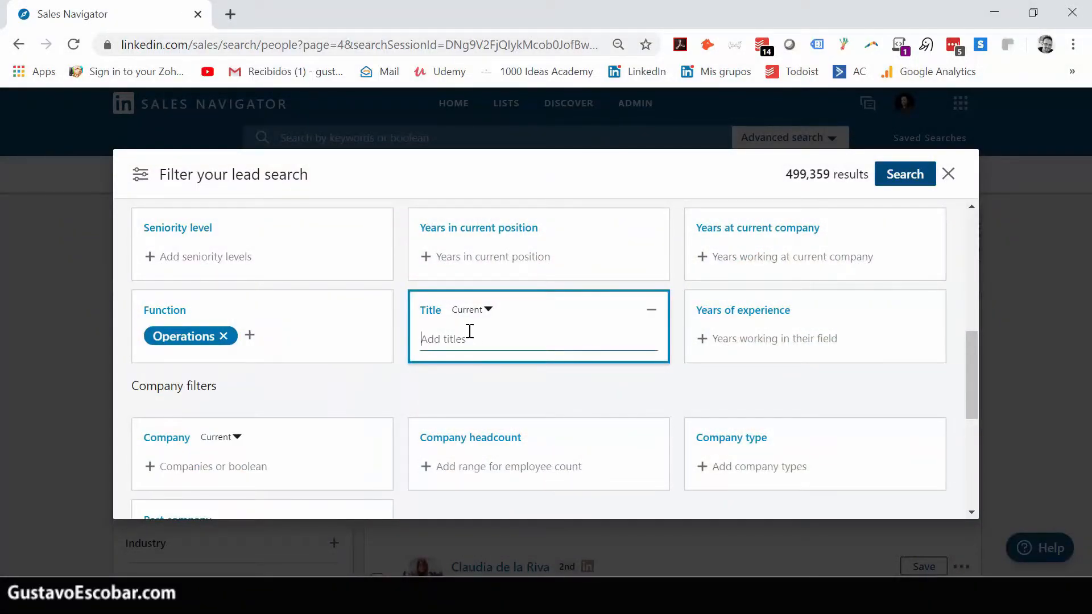
type("ceo")
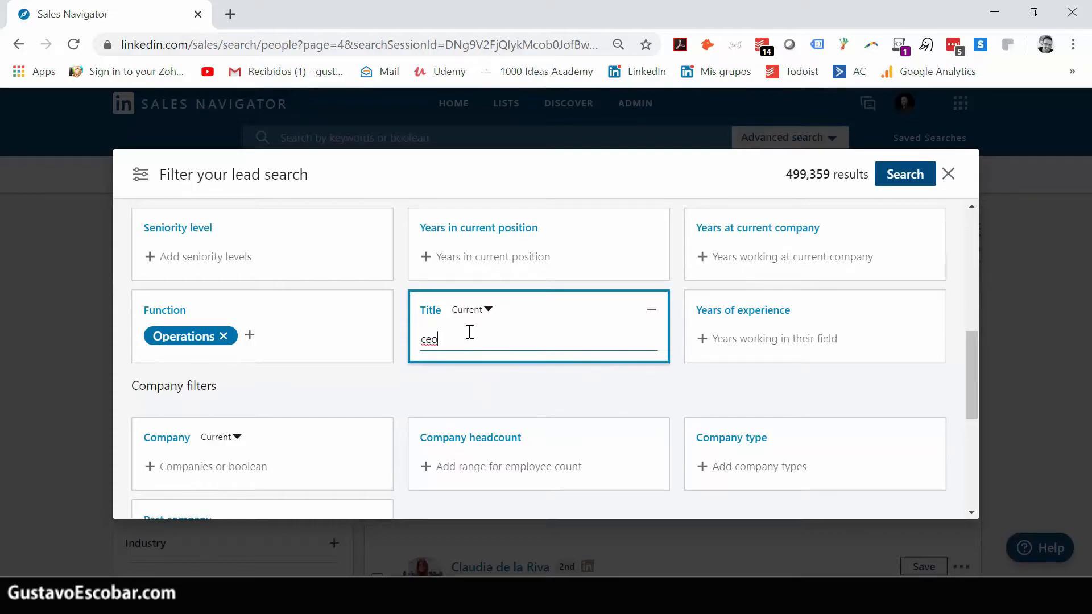
type("ch")
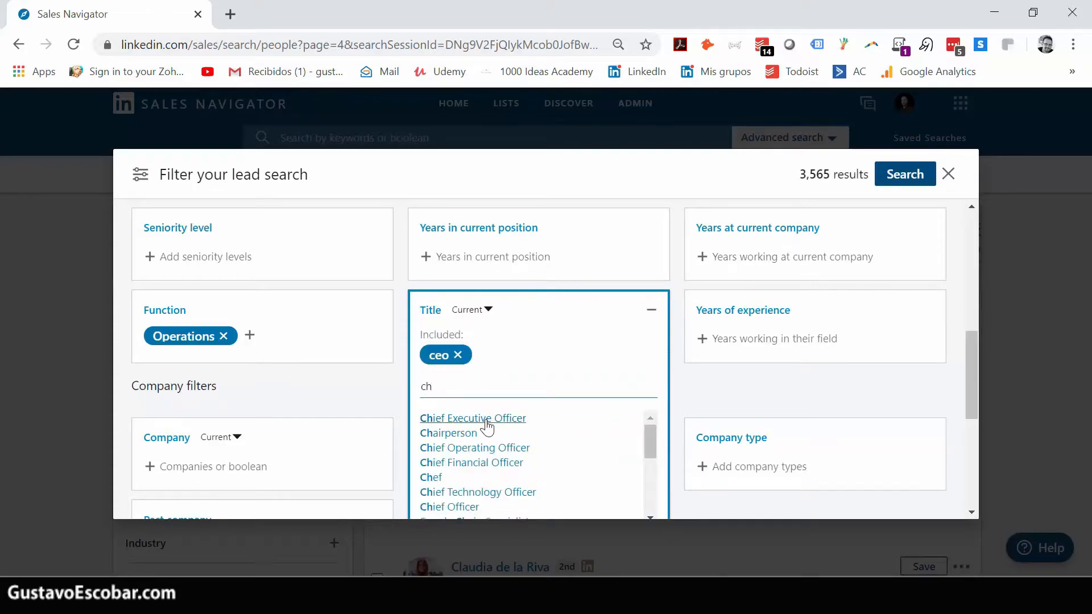
left_click(473, 419)
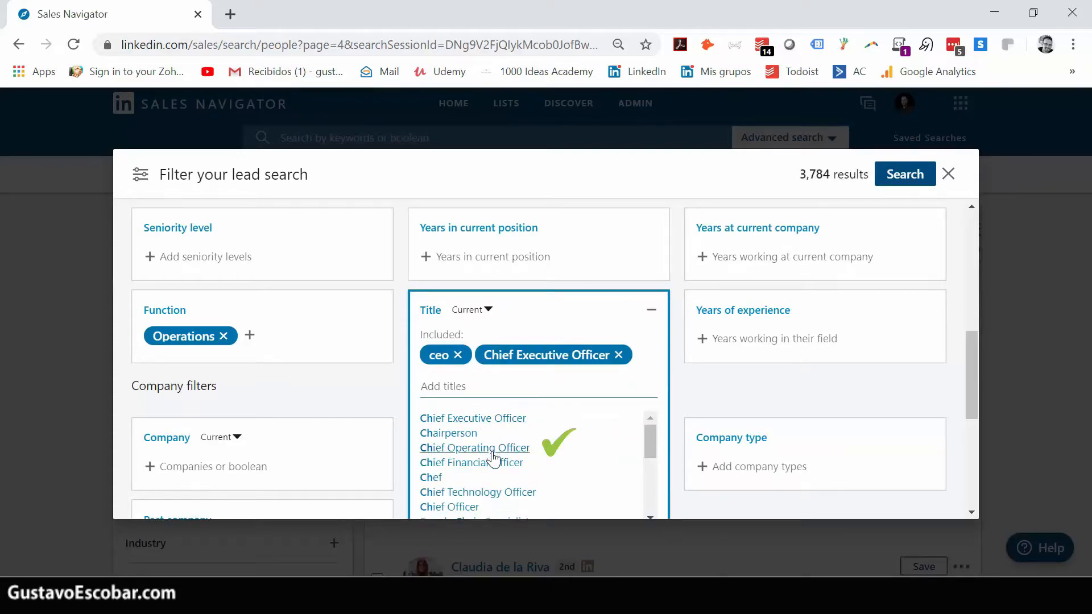
left_click(475, 448)
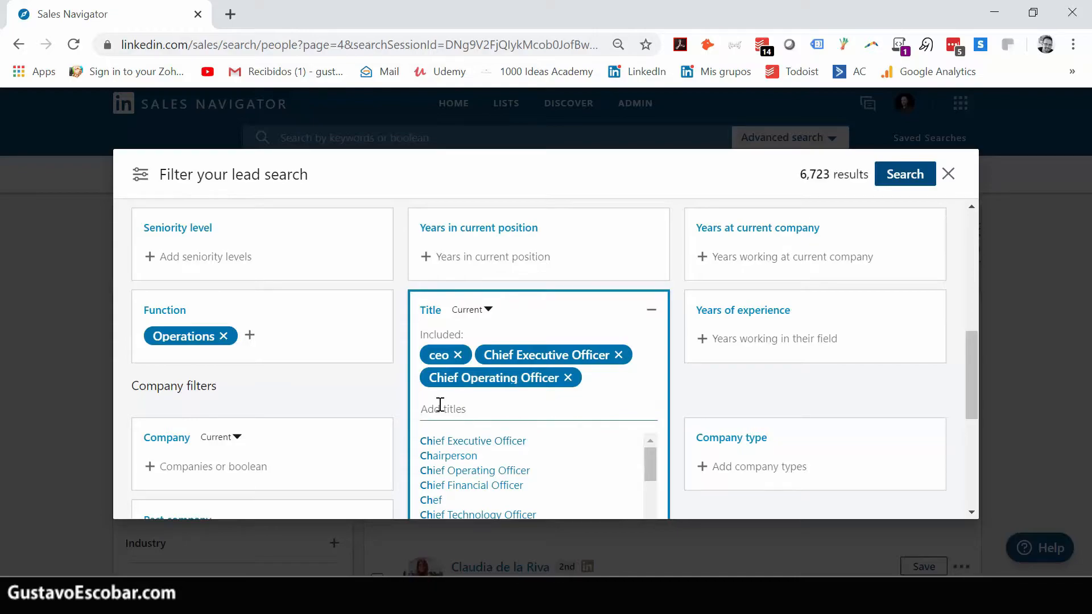
type("vp")
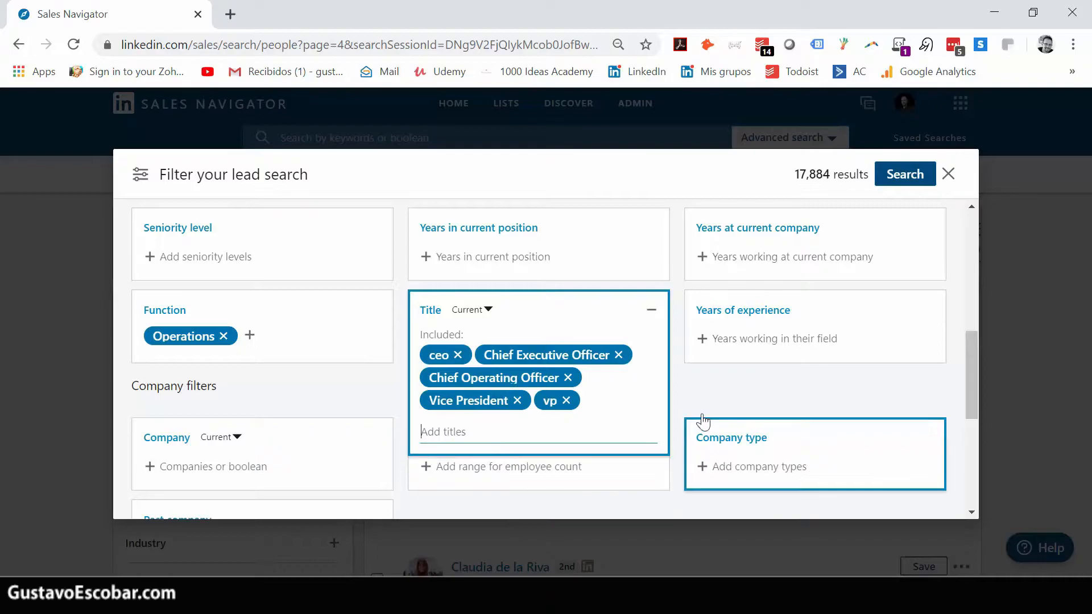
Require members who joined 1-3 months ago and run the search for 35 results
scroll("down", 3)
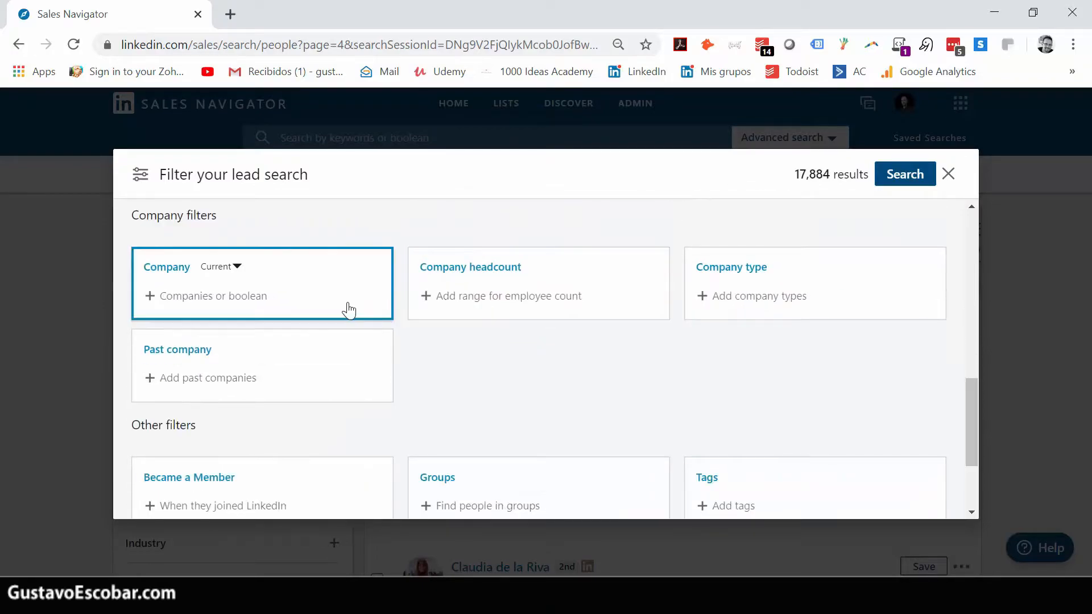
scroll("down", 3)
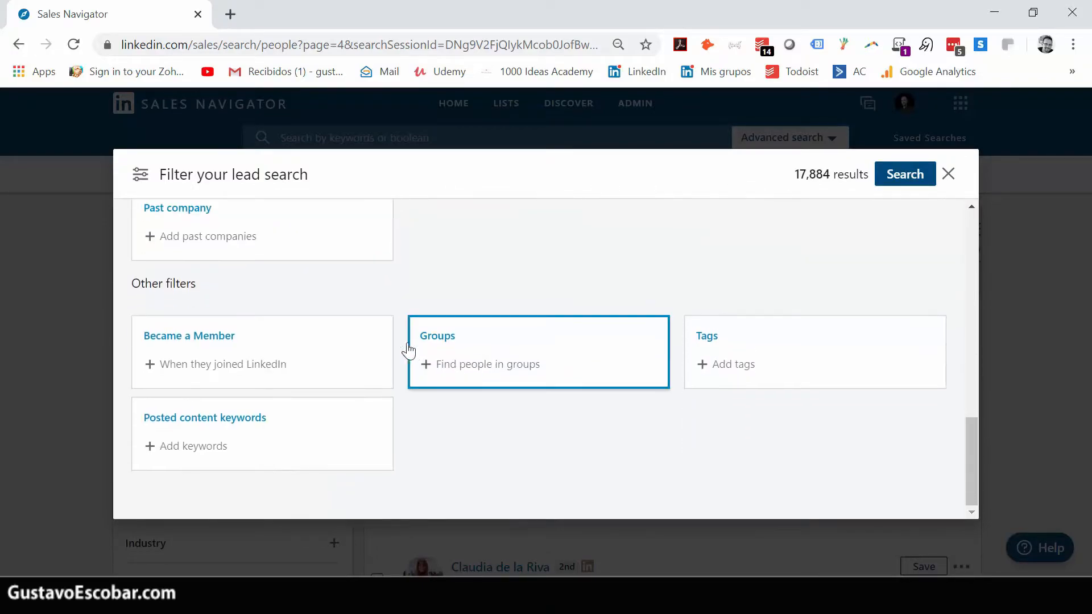
mouse_move(285, 316)
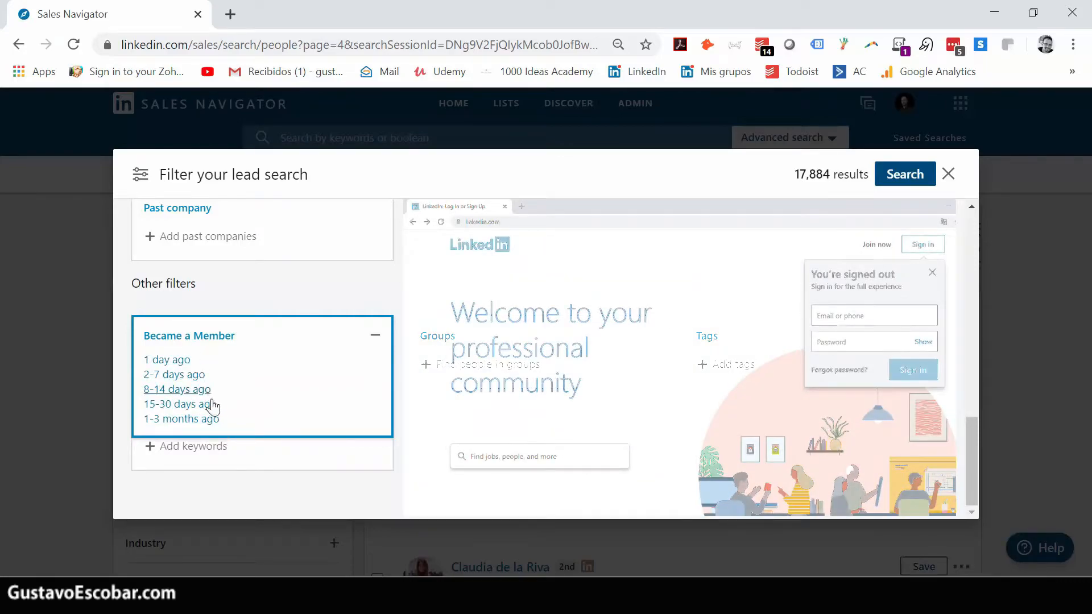
mouse_move(181, 422)
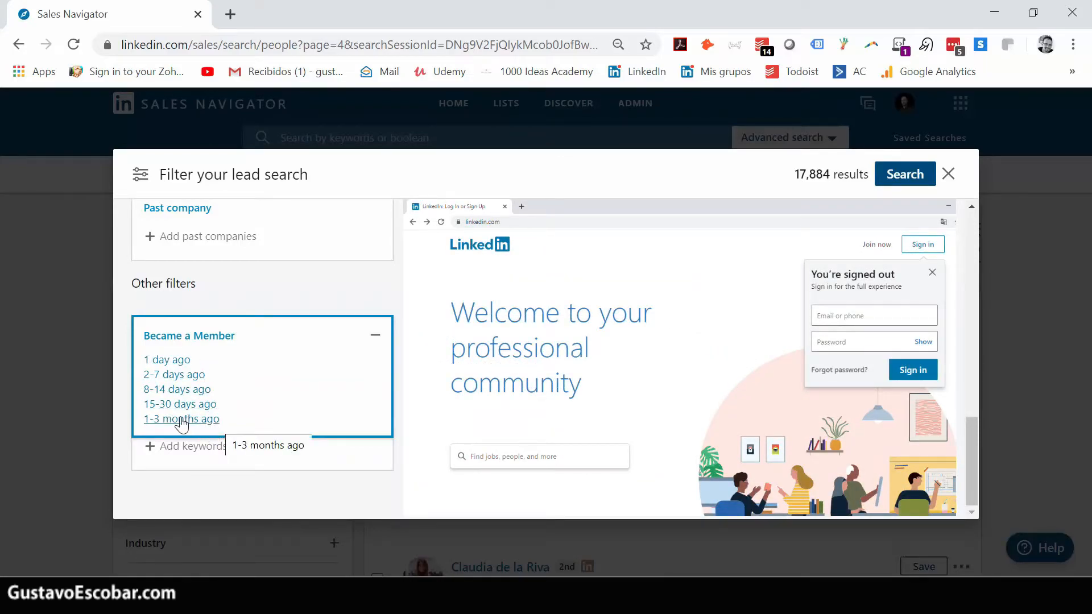
left_click(181, 419)
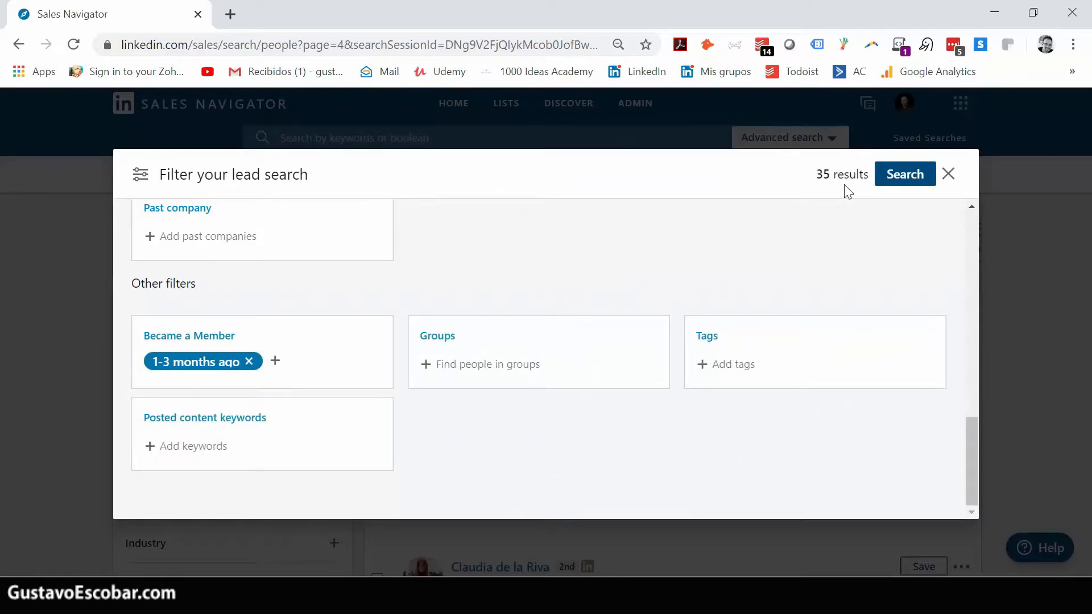
left_click(906, 173)
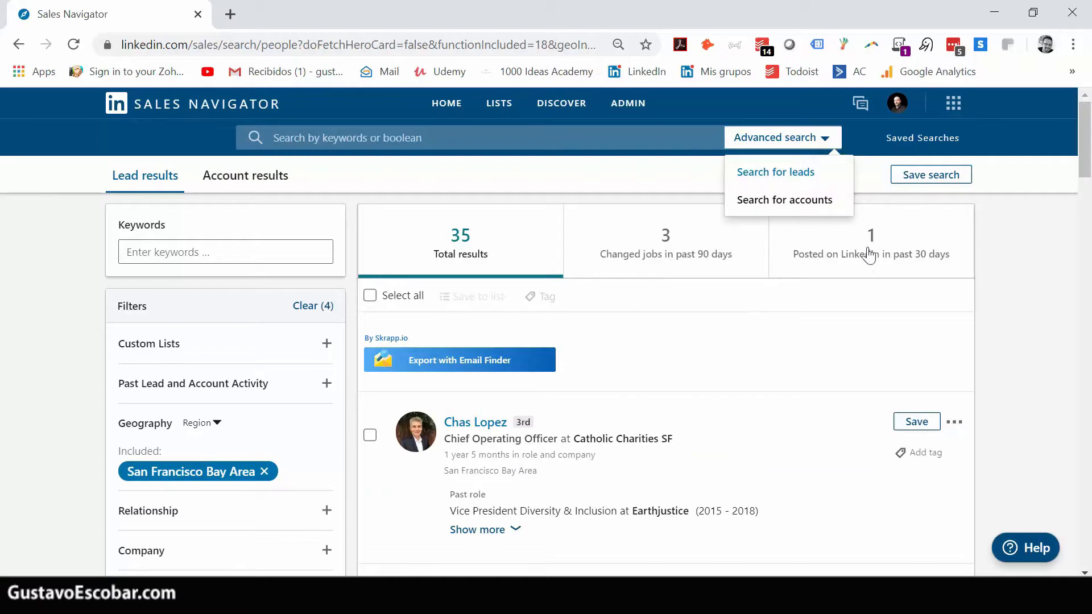
mouse_move(796, 203)
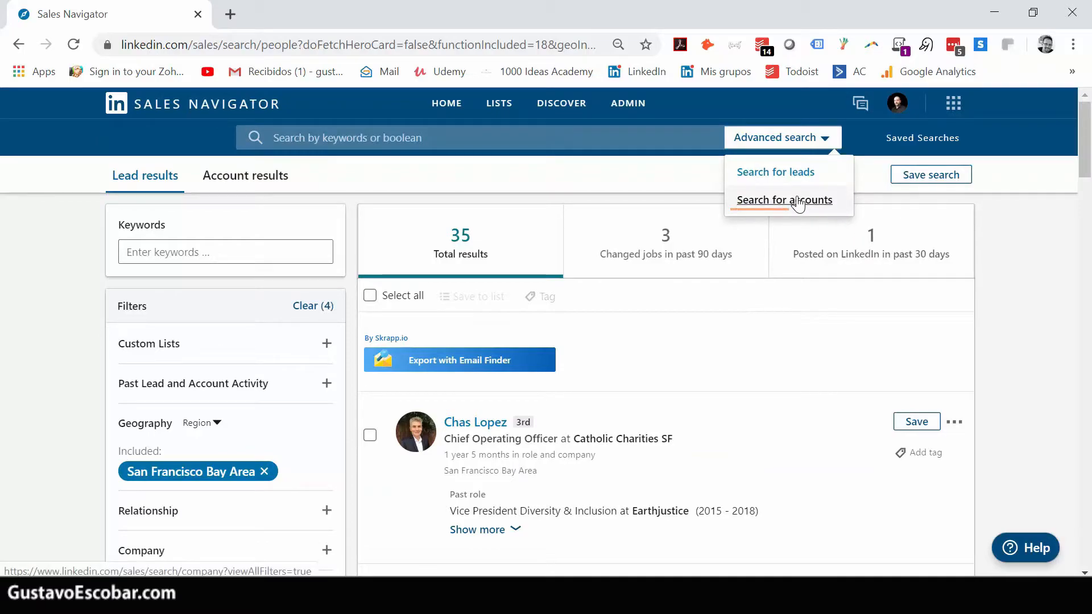
Start an account search limited to Asia with headcounts 51-200 and 201-500
left_click(784, 199)
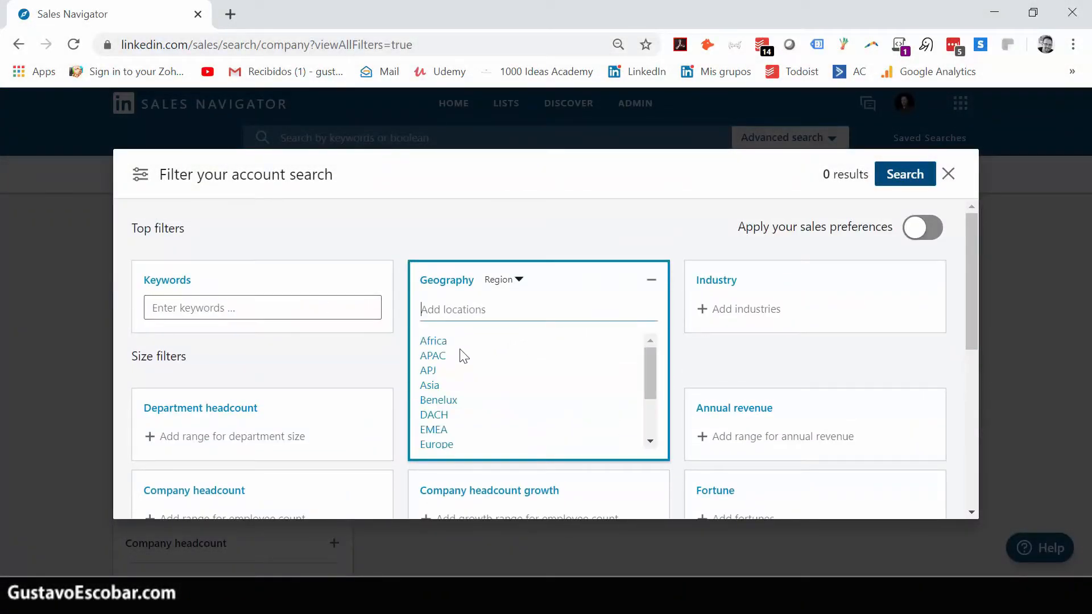
left_click(430, 385)
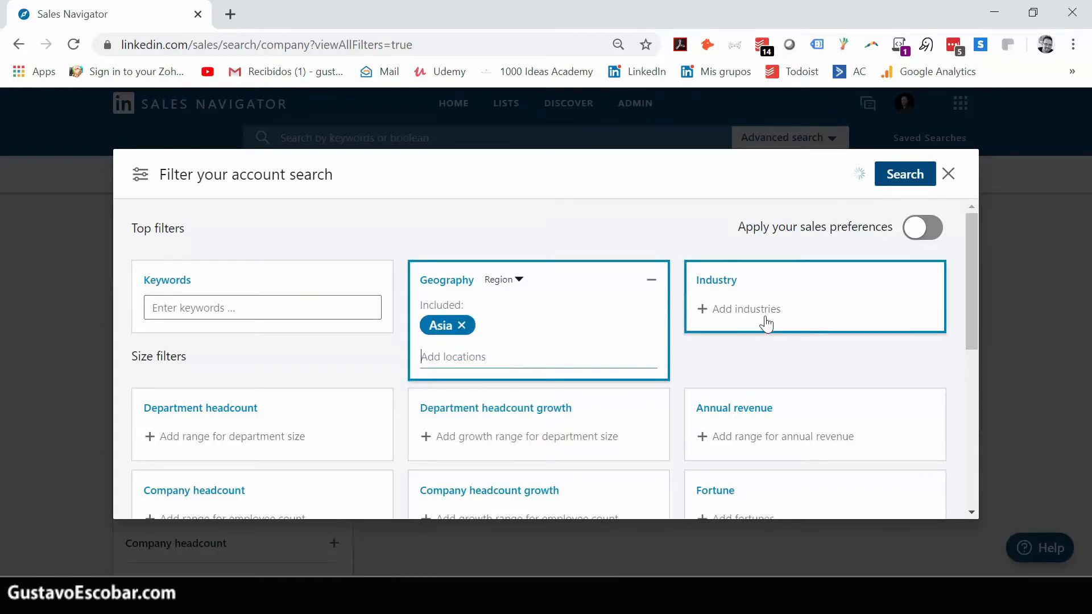
scroll("down", 3)
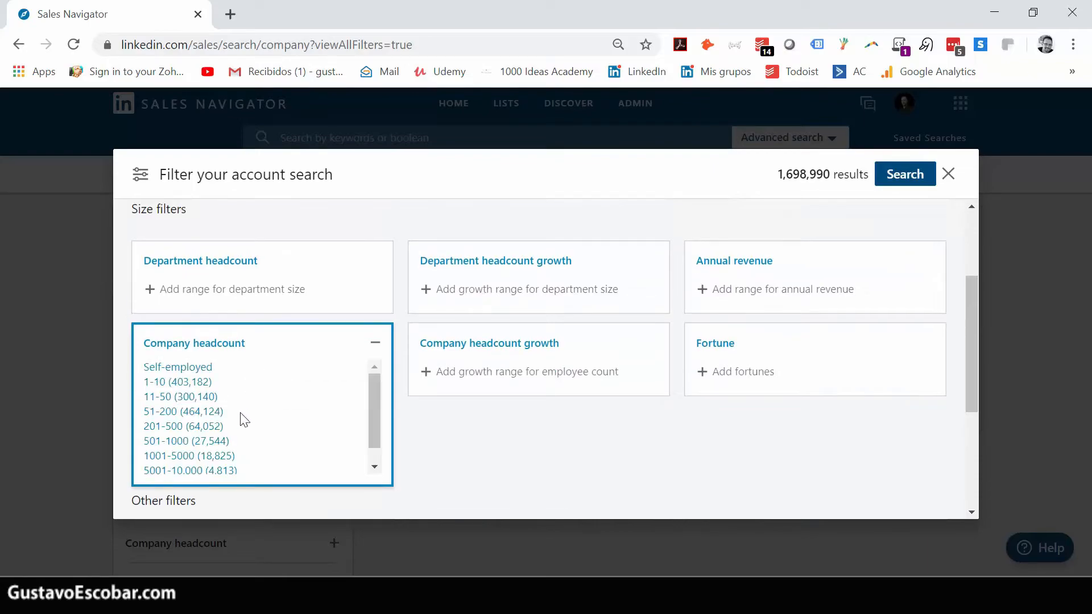
mouse_move(185, 412)
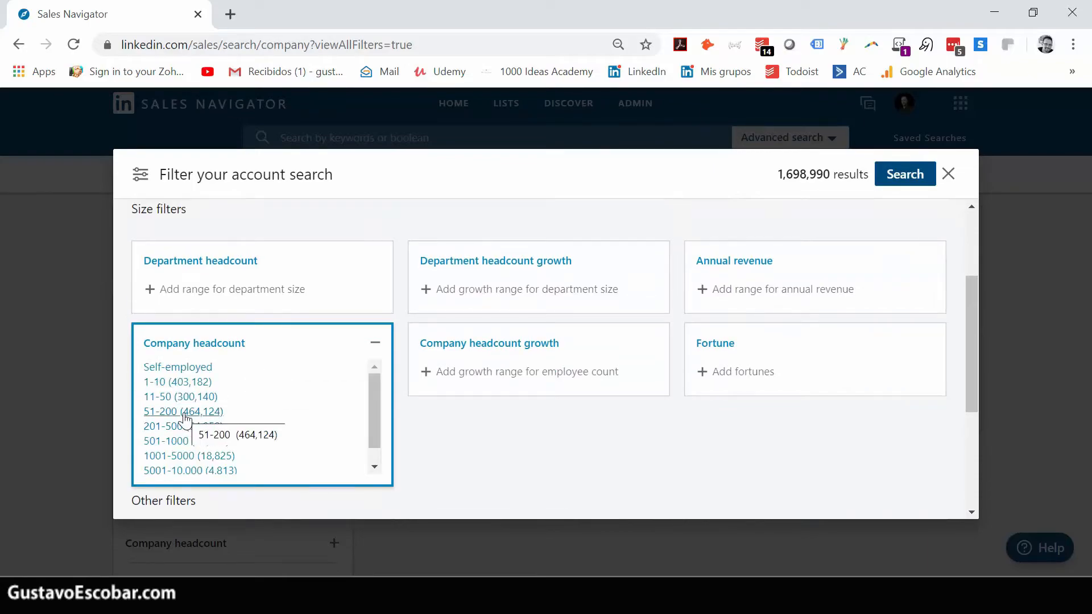
left_click(182, 412)
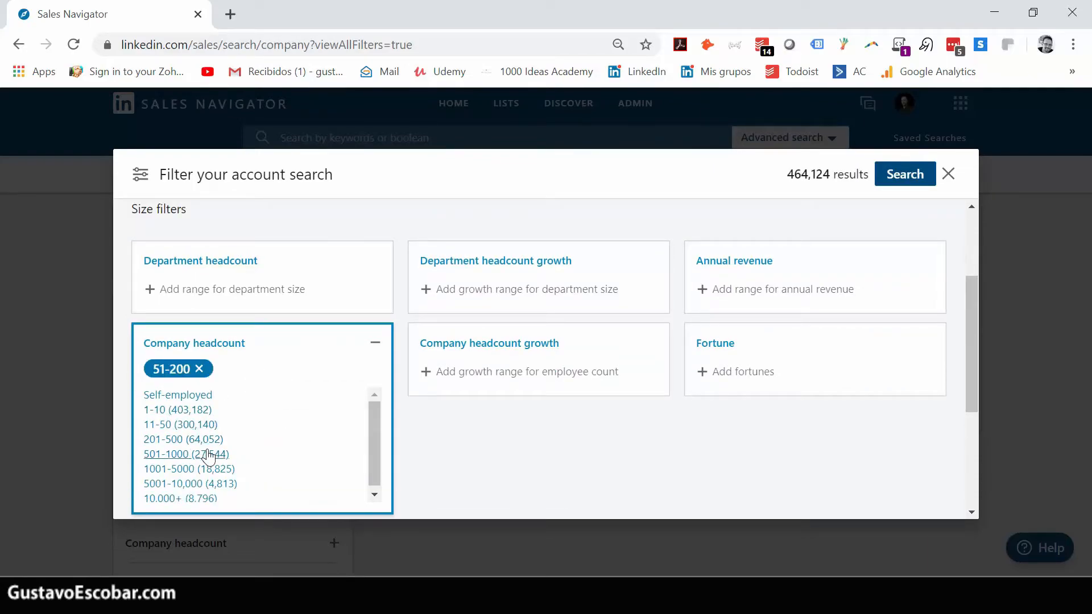
left_click(183, 439)
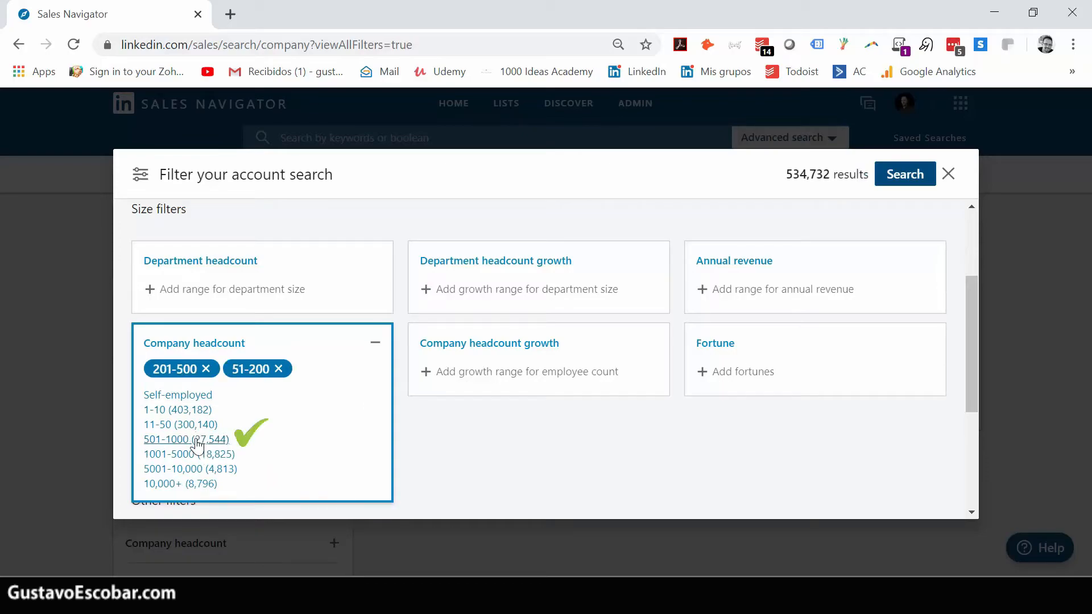
scroll("down", 3)
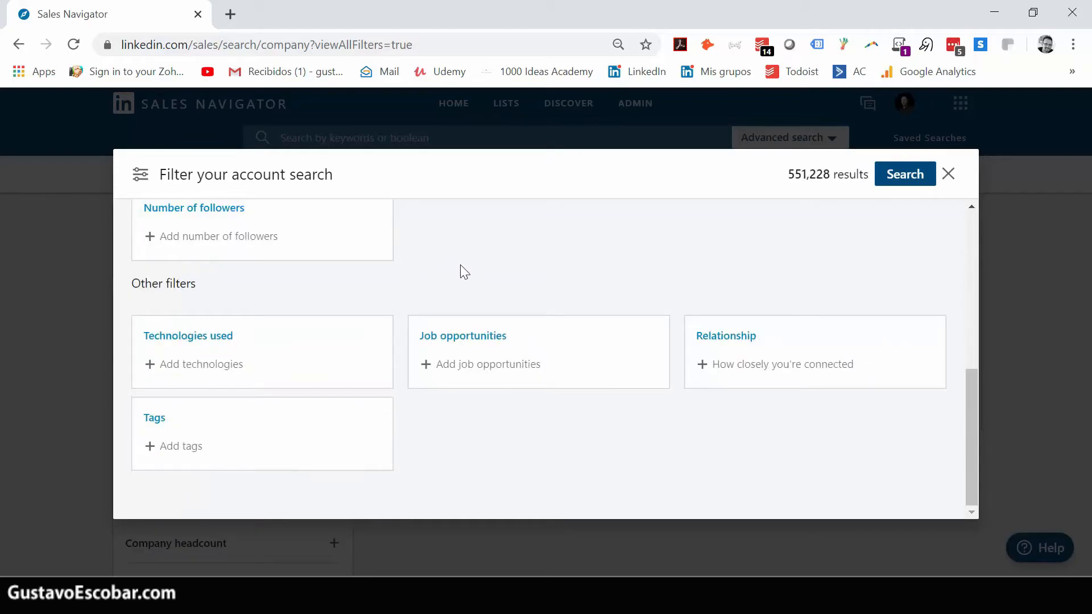
mouse_move(196, 297)
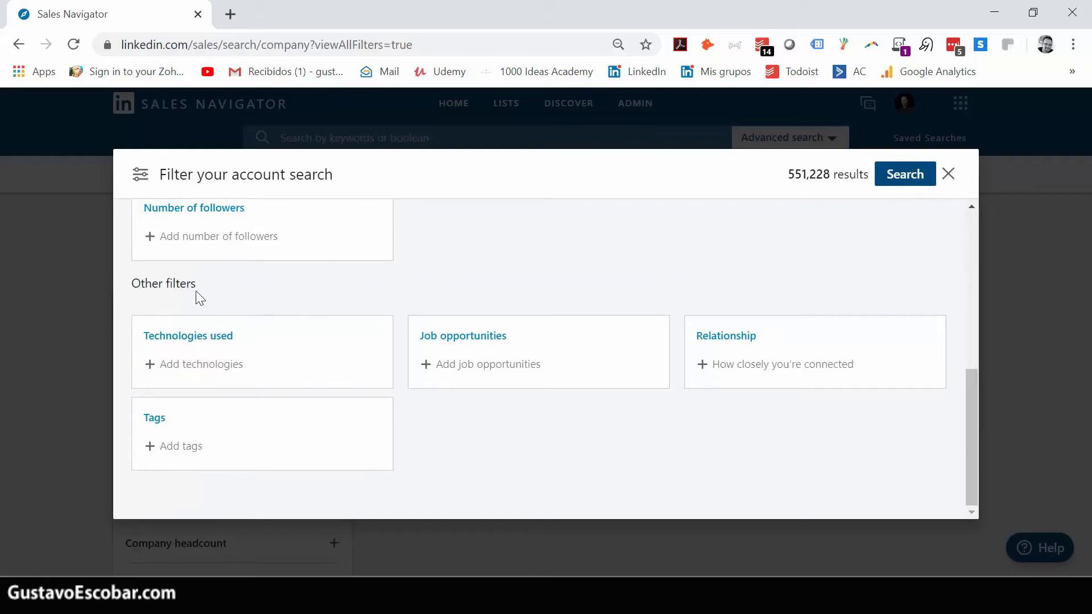
mouse_move(230, 350)
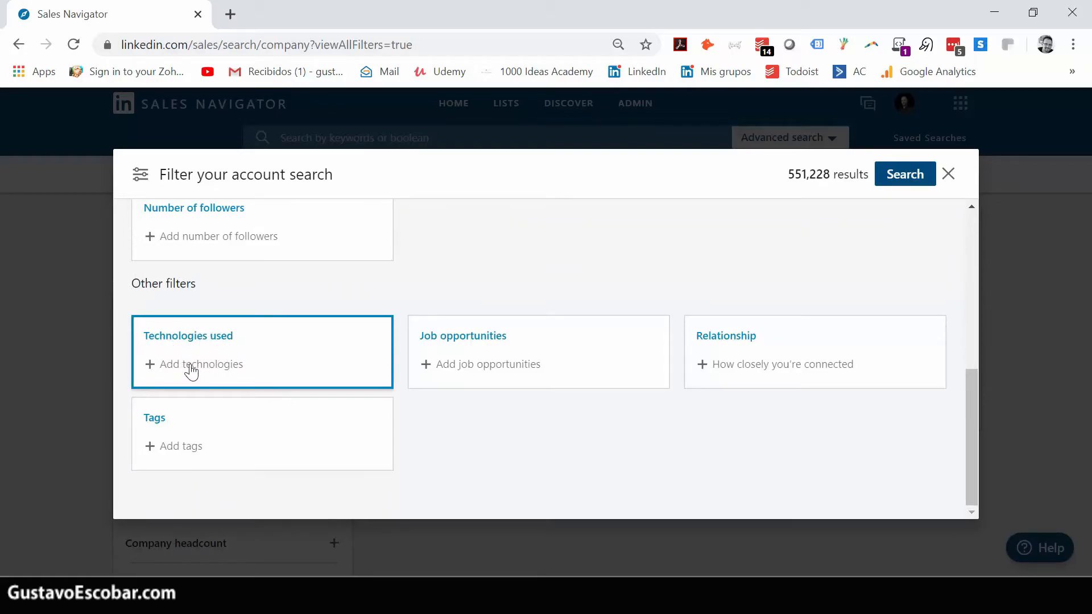
Filter accounts by Technologies used: Apache, leaving 24,214 results
left_click(192, 364)
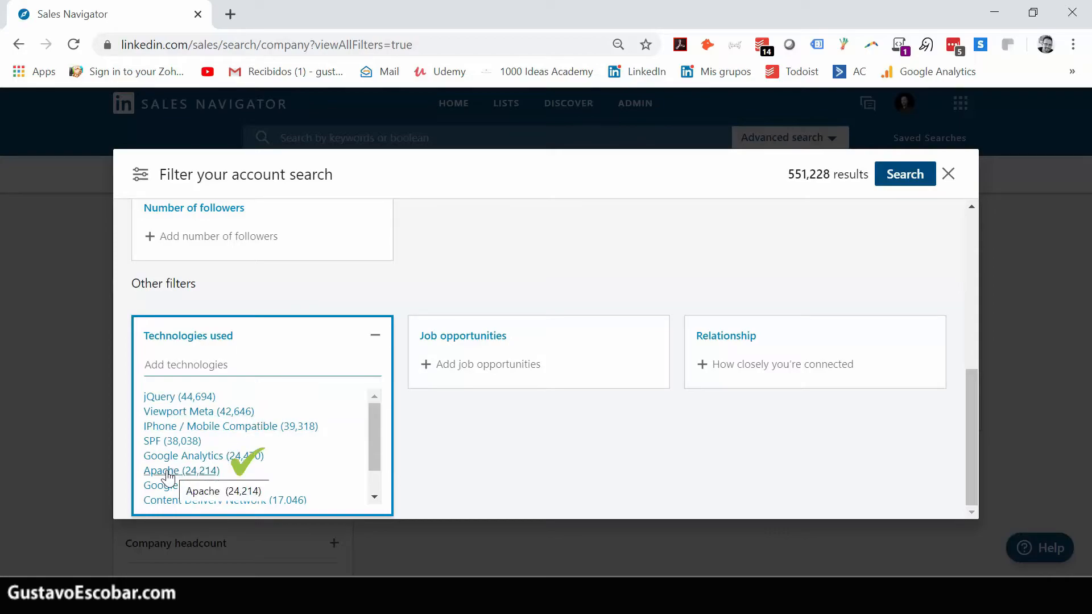
left_click(161, 471)
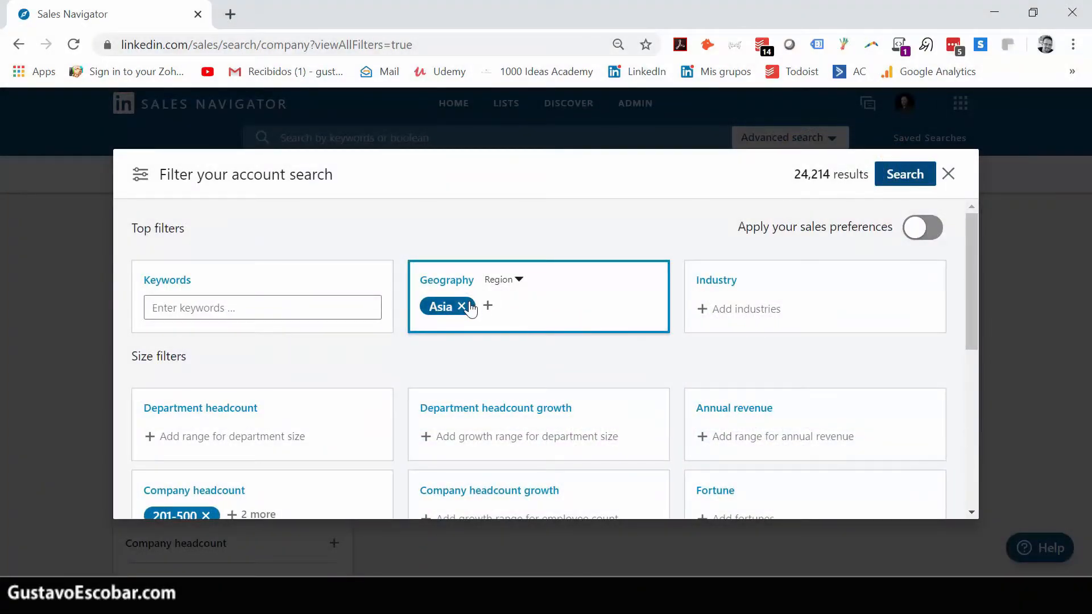
Add Mumbai Area, India as the Geography filter, narrowing accounts to 1,062 results
left_click(462, 306)
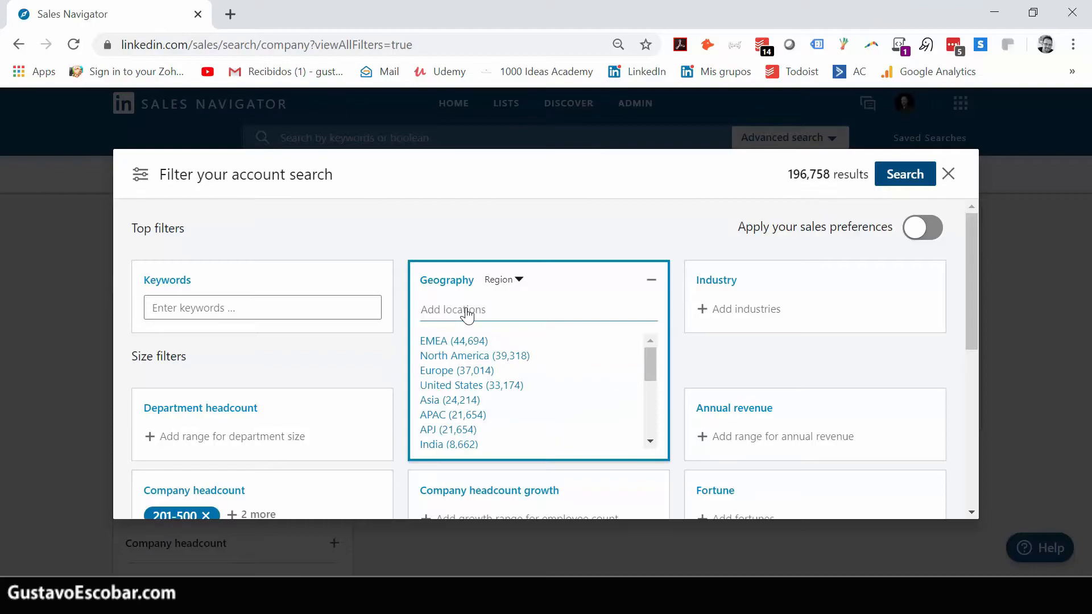
type("mu")
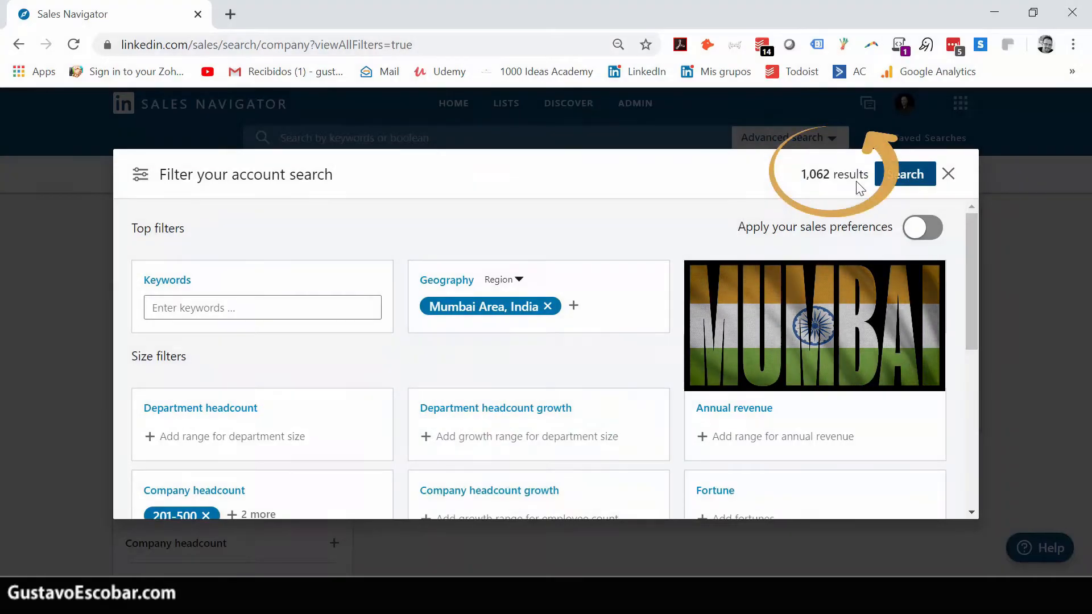
left_click(262, 307)
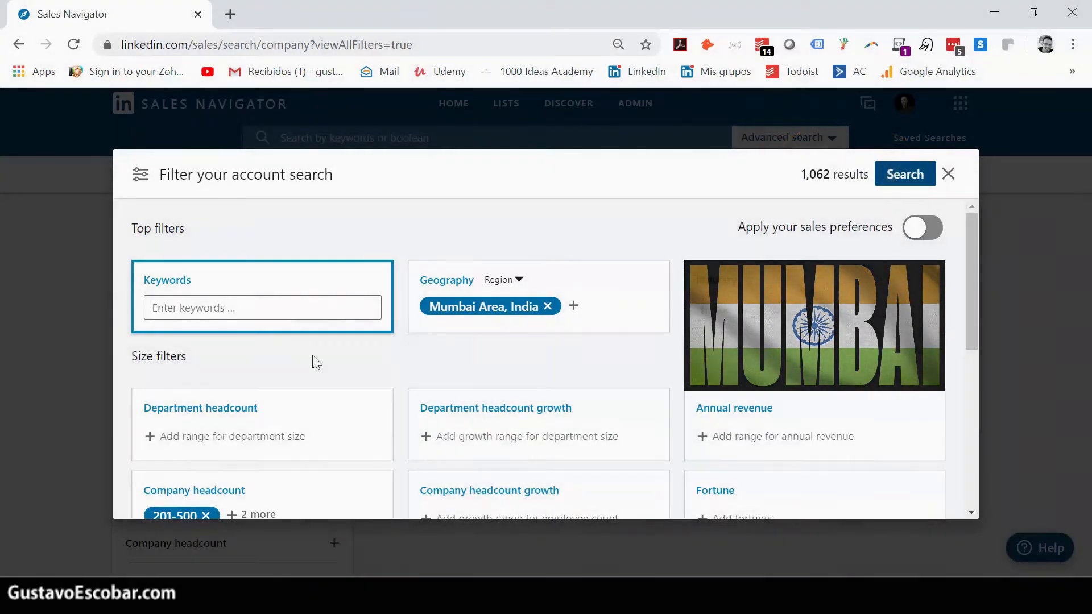
scroll("down", 3)
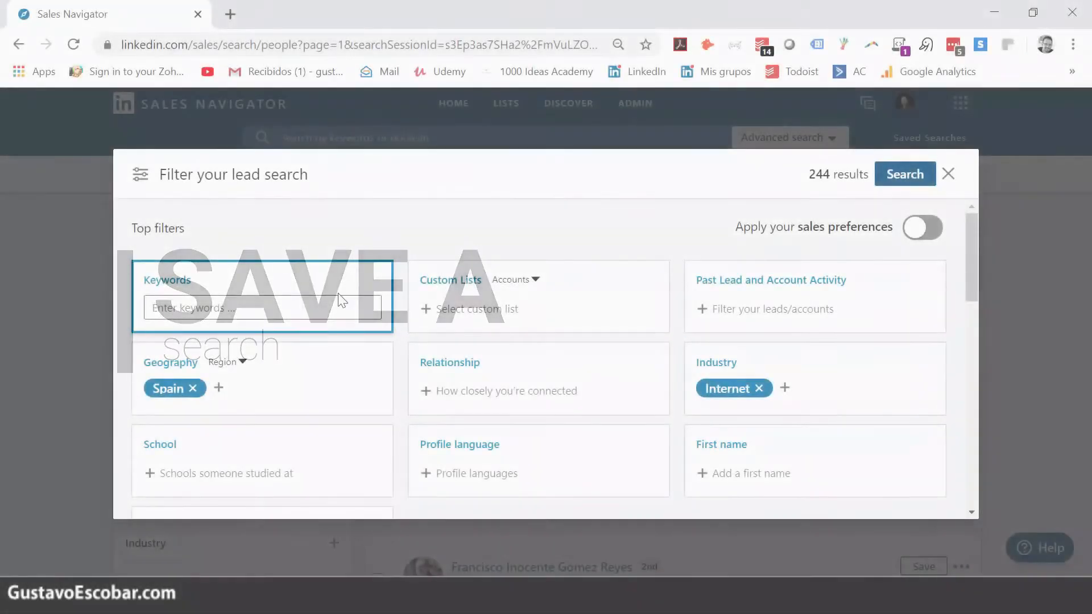
Review the Spain, Internet, Owner, 11-50 employee filters and run the search for 244 leads
scroll("down", 3)
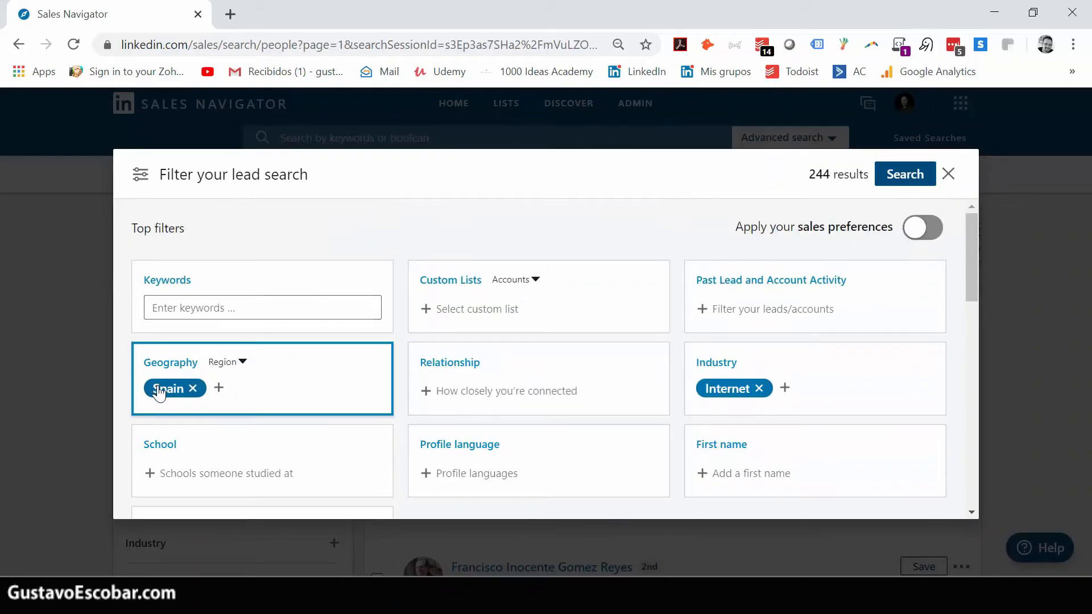
scroll("down", 3)
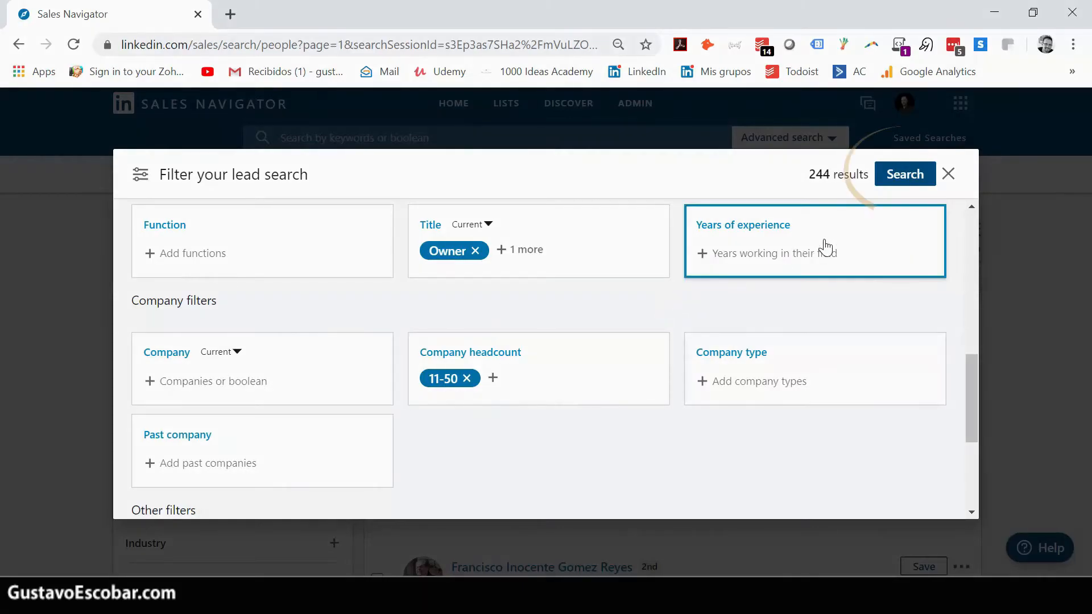
left_click(905, 173)
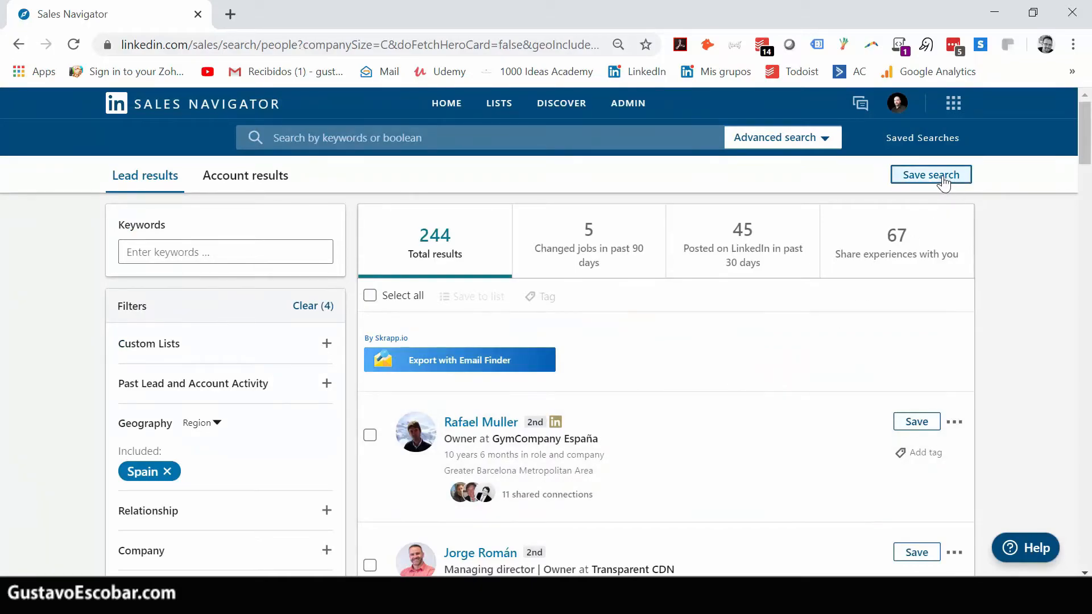
Save the lead search under the name 'Spain' with weekly alerts
left_click(930, 175)
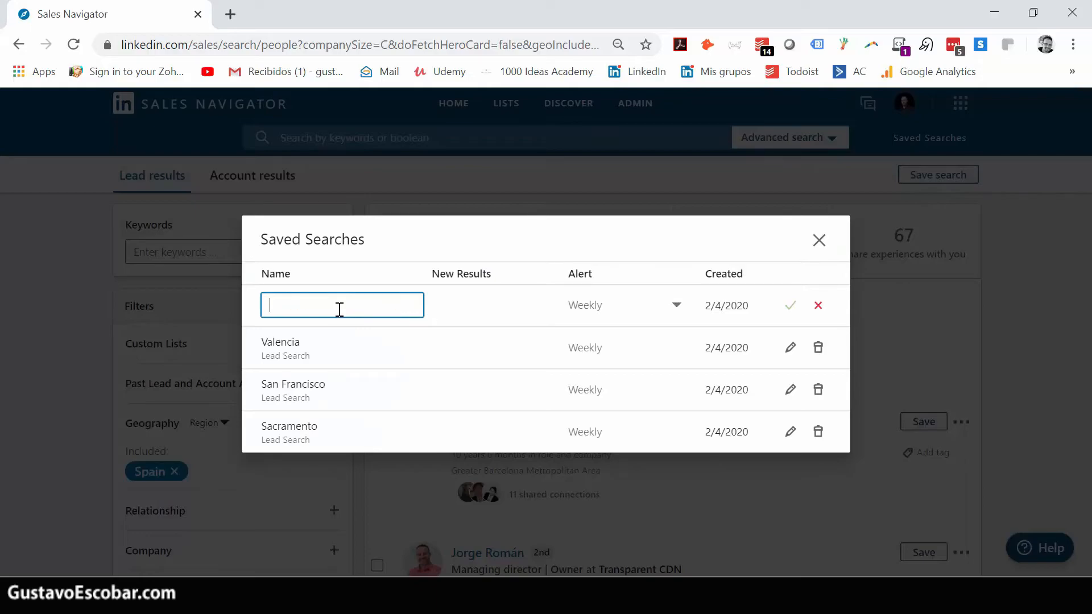
type("Spain")
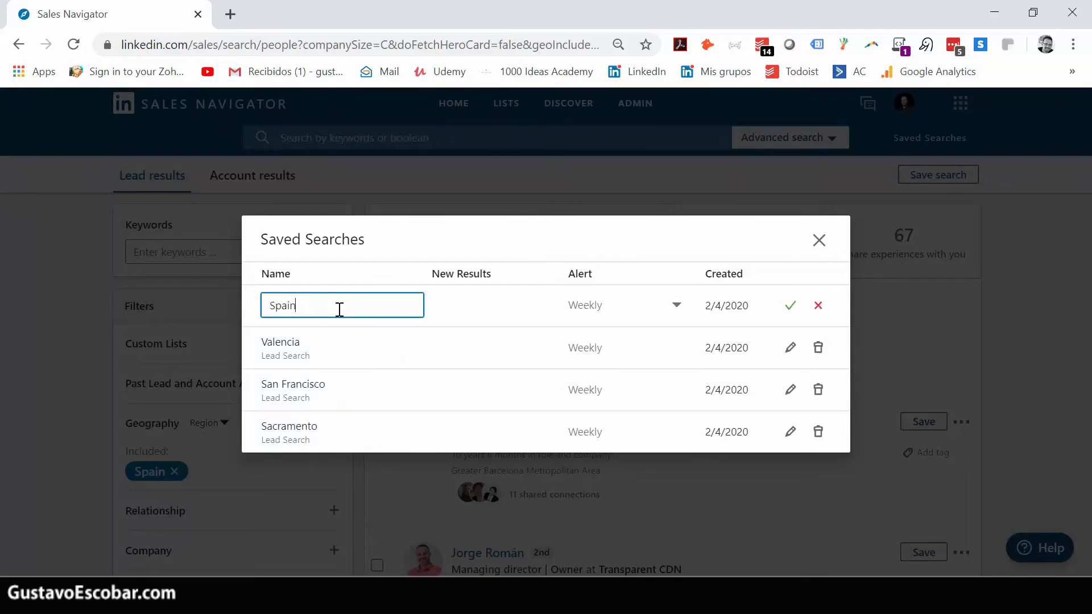
left_click(789, 304)
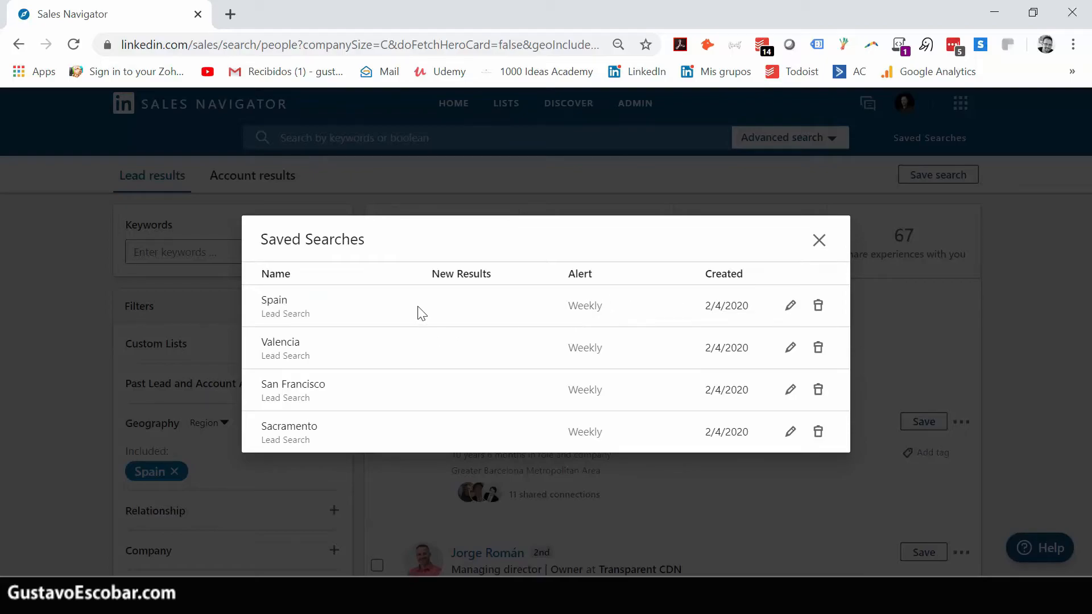
mouse_move(562, 298)
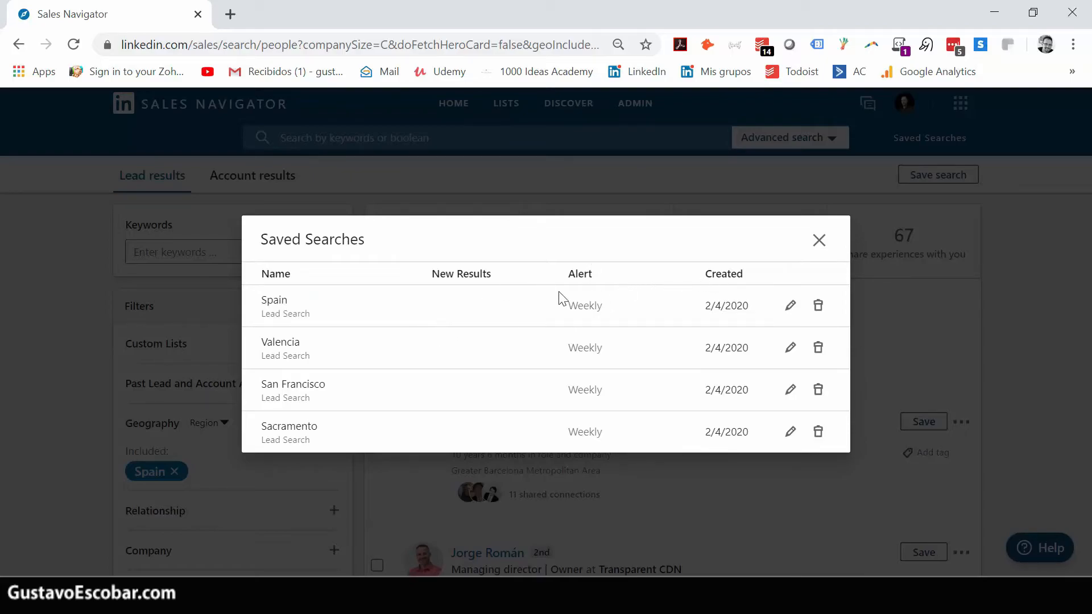
mouse_move(583, 294)
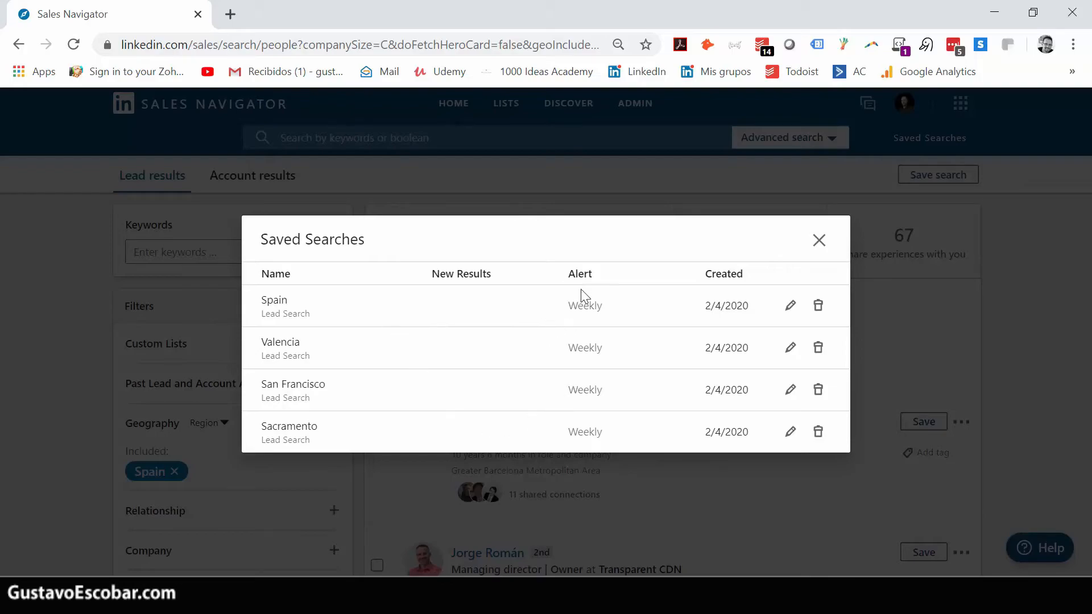
Close the saved searches list, then reopen it to confirm the Spain search is listed
left_click(819, 240)
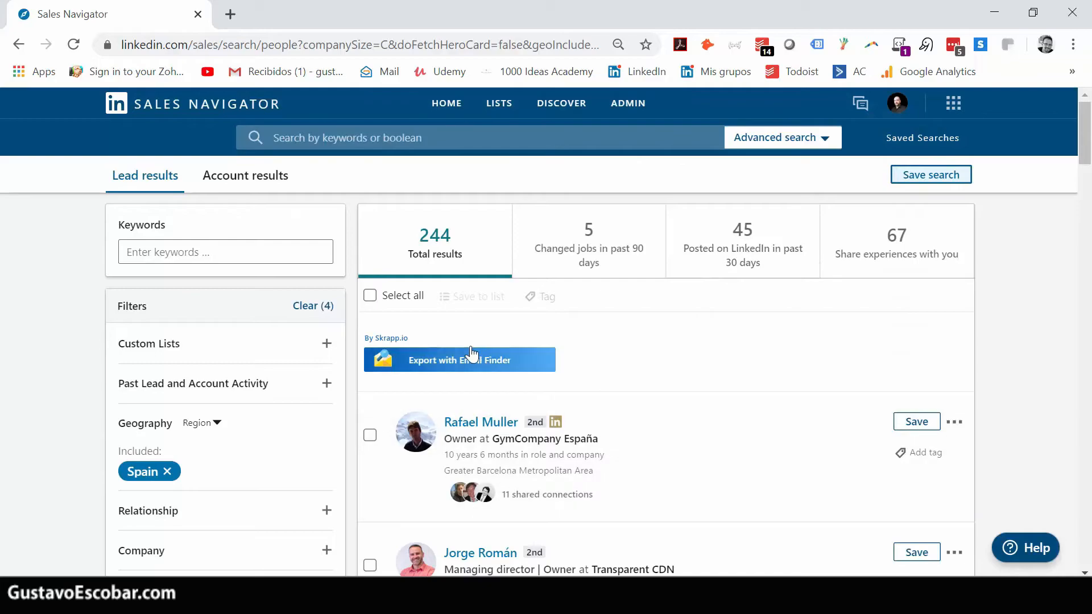
mouse_move(368, 328)
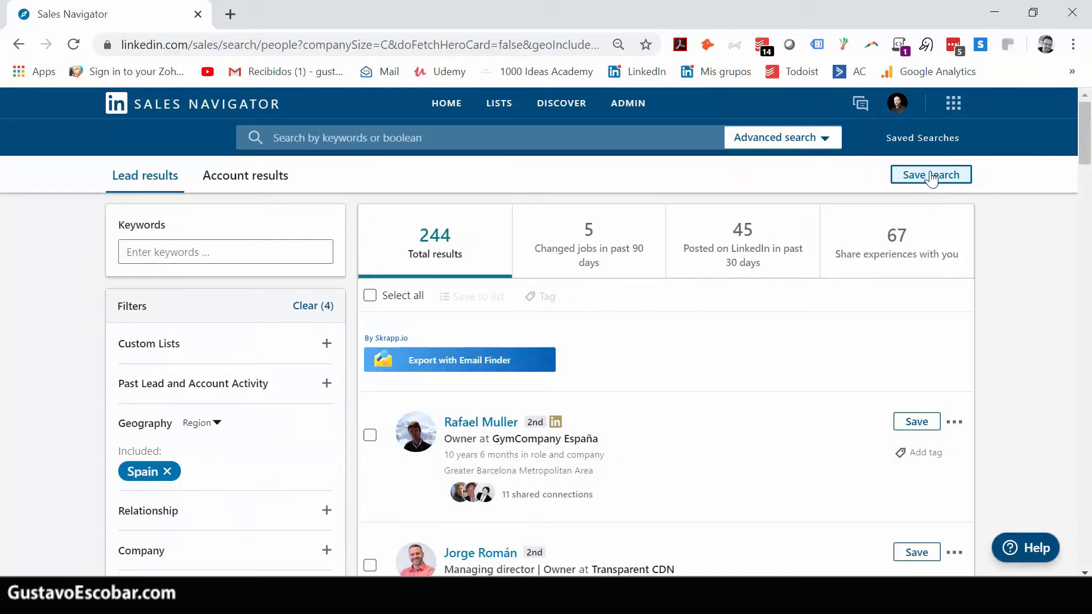
left_click(930, 176)
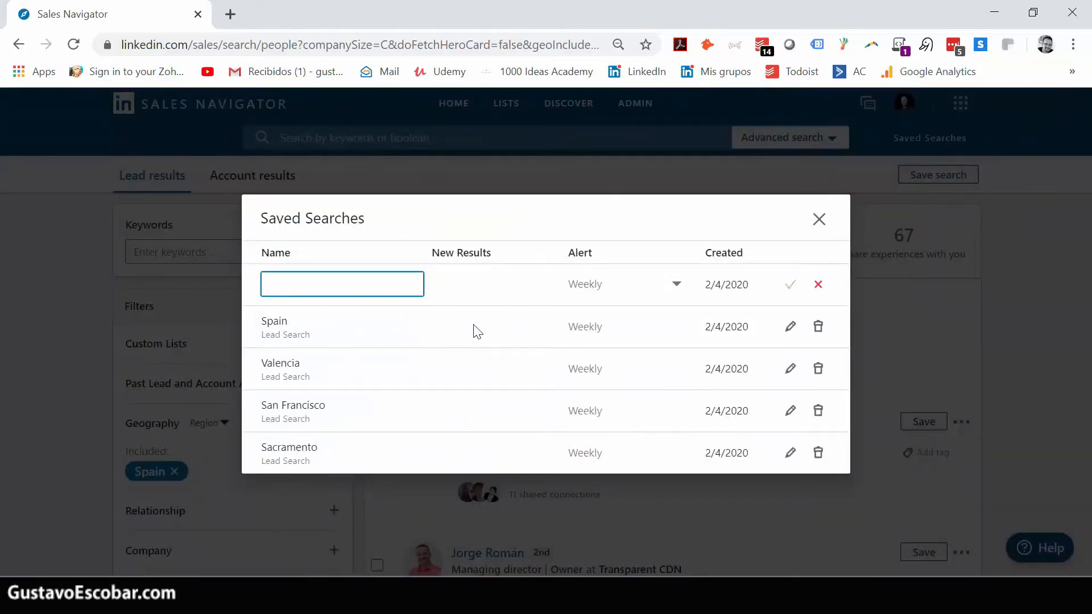
mouse_move(394, 332)
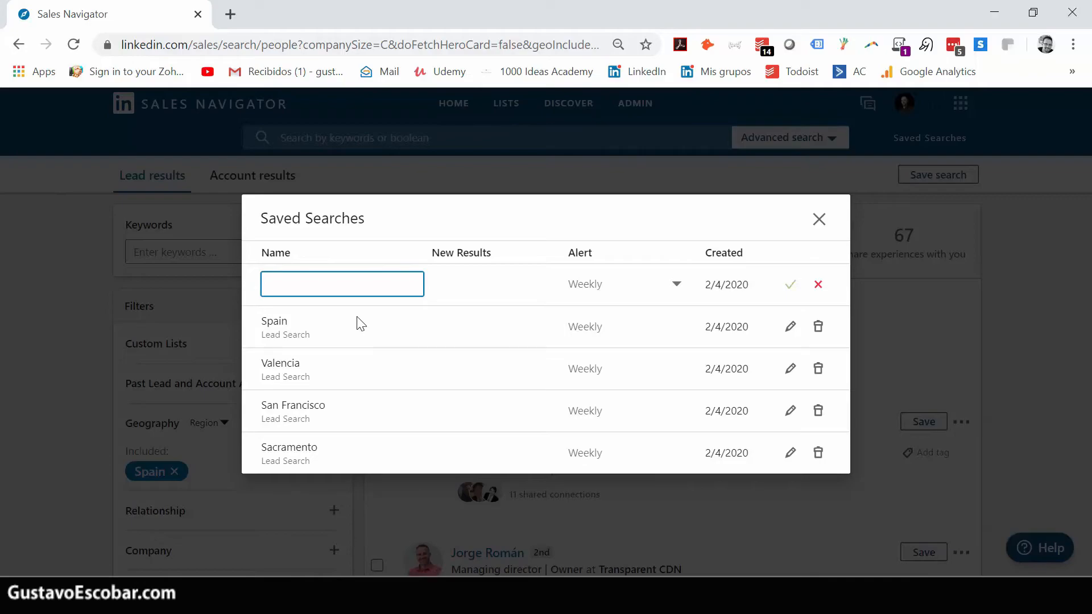
mouse_move(393, 340)
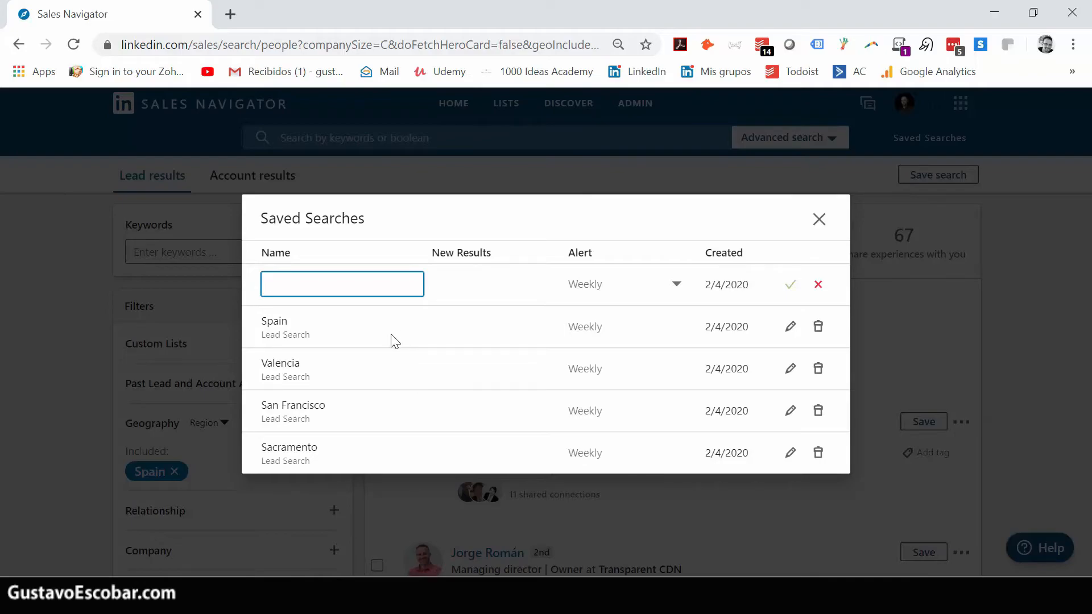
mouse_move(614, 289)
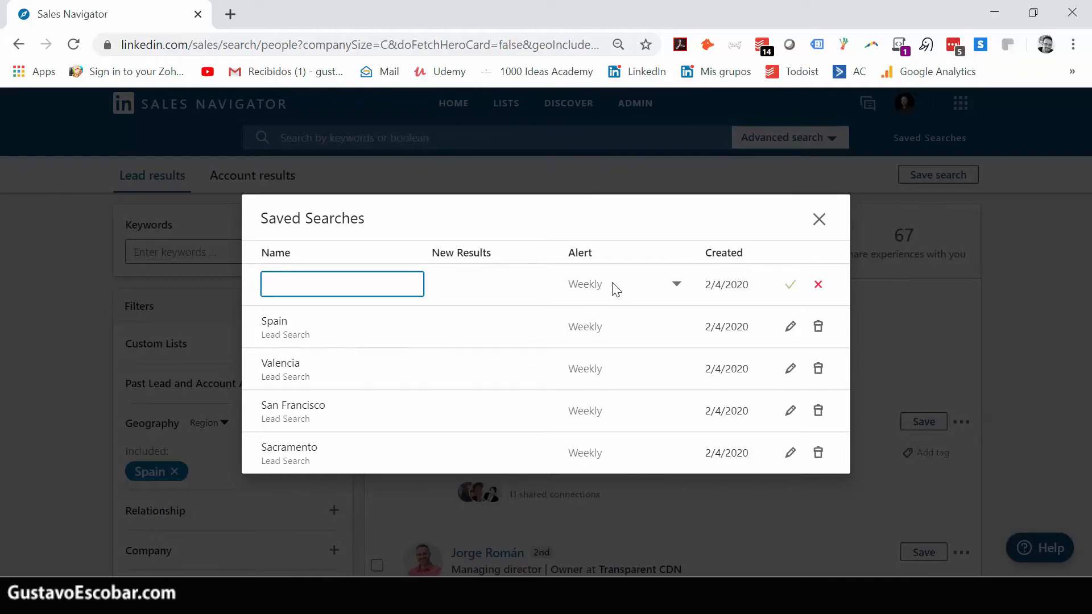
left_click(819, 219)
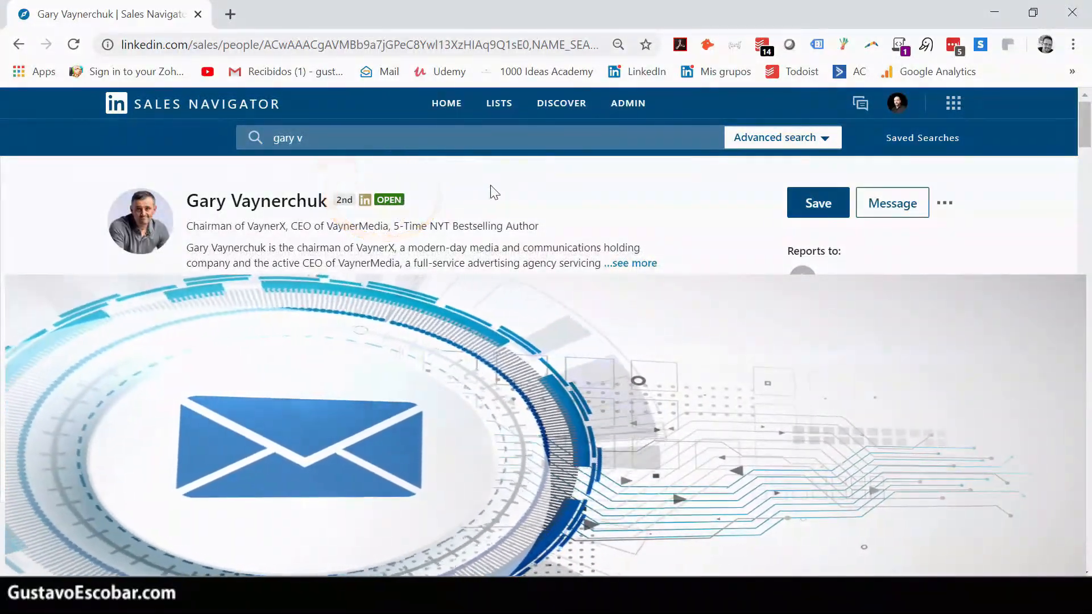
mouse_move(500, 193)
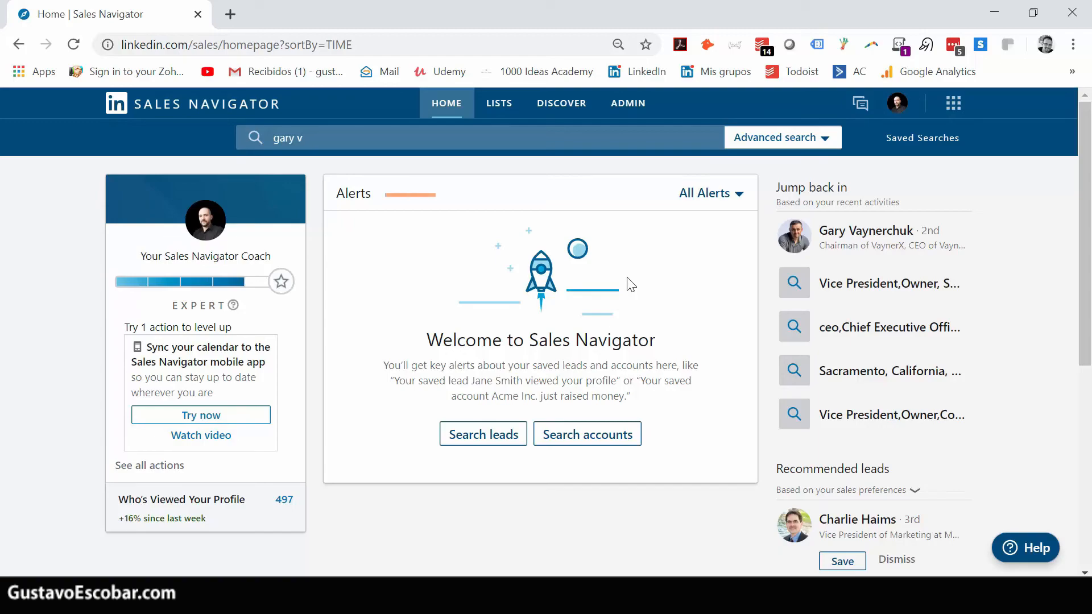
mouse_move(444, 271)
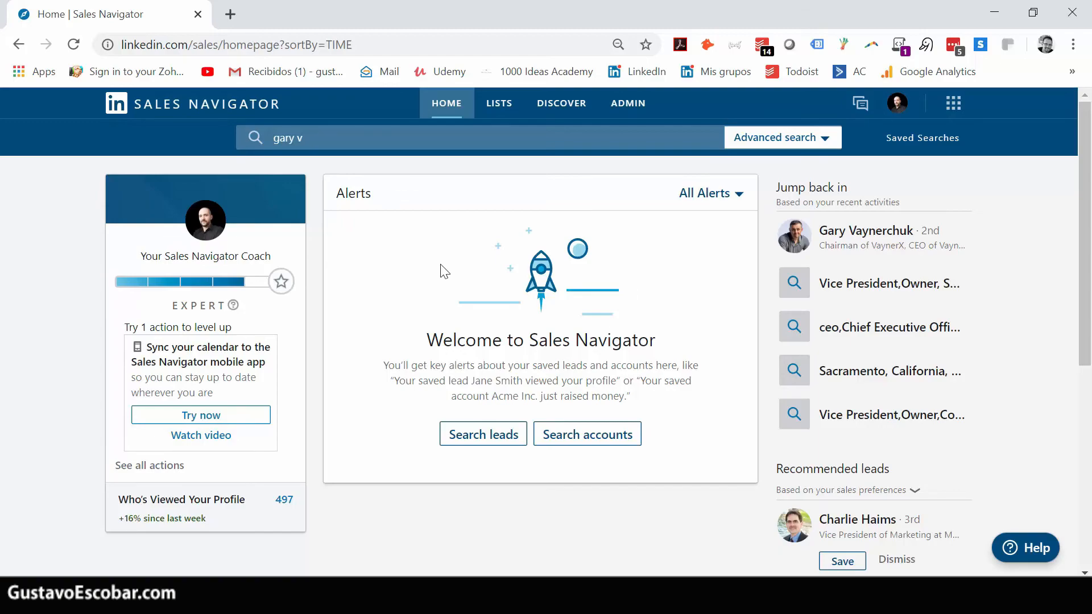
mouse_move(447, 296)
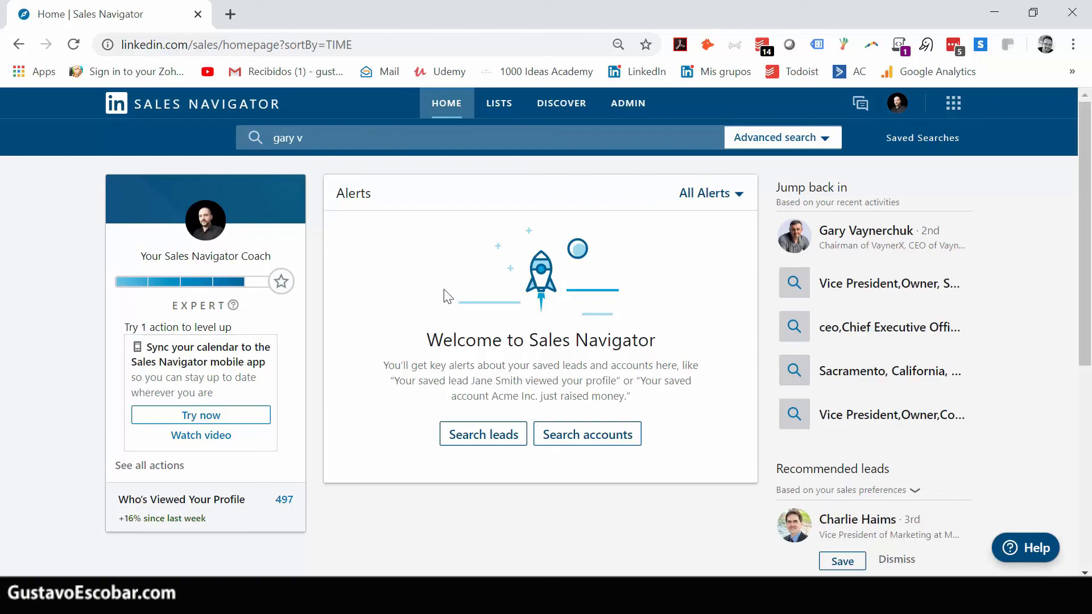
mouse_move(407, 271)
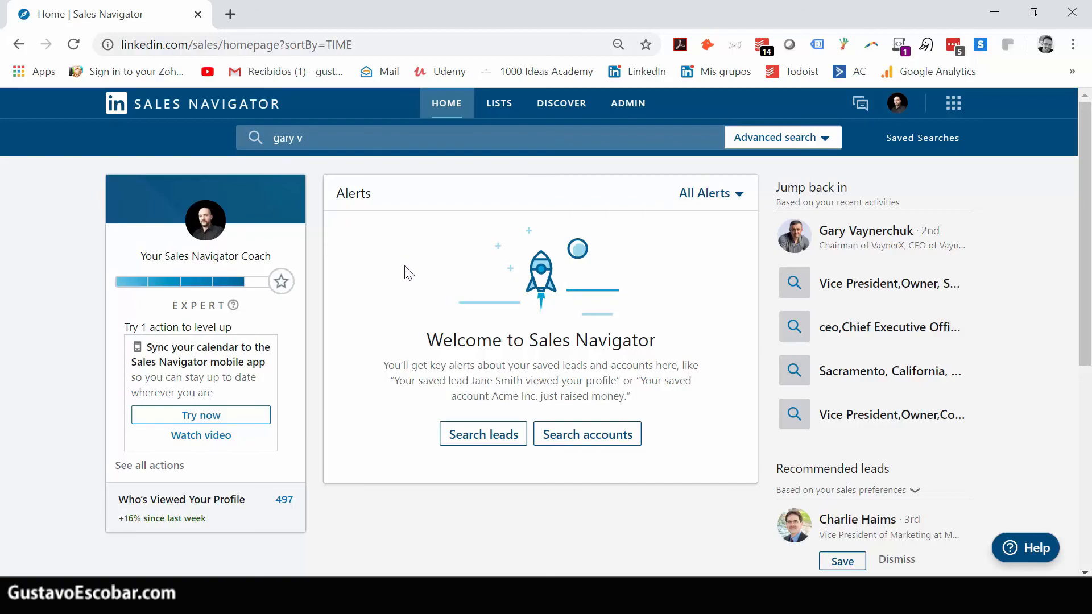